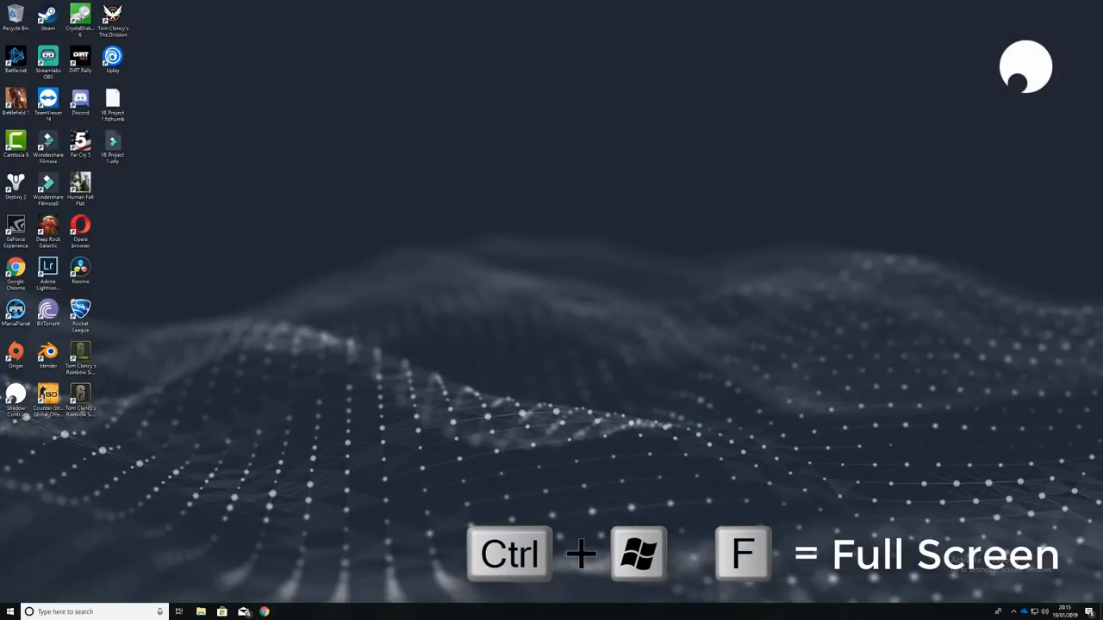
mouse_move(598, 302)
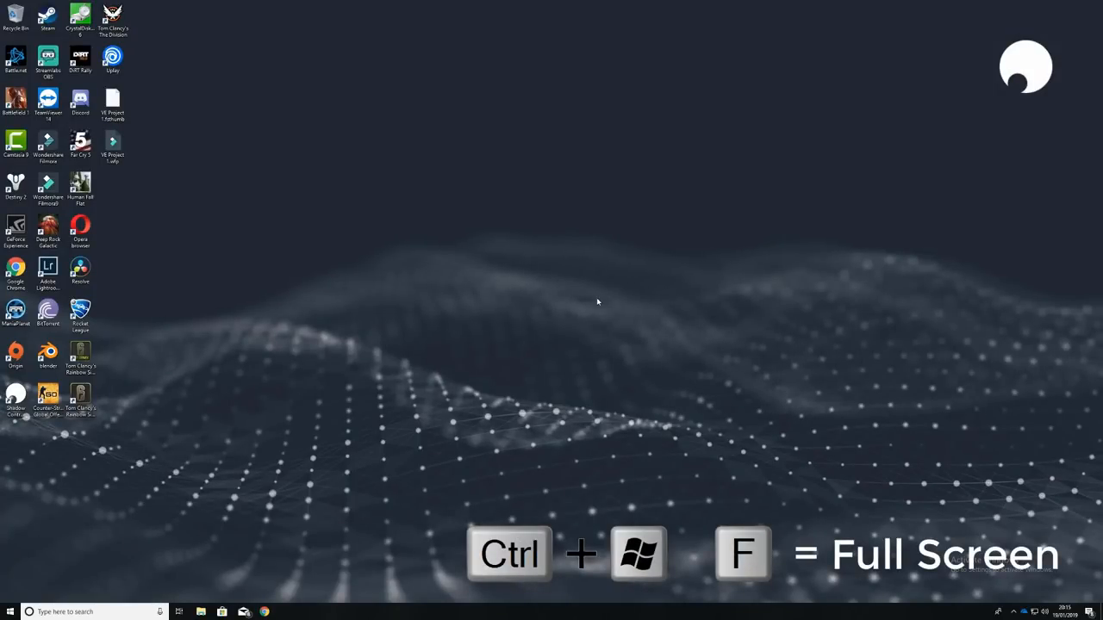
mouse_move(513, 222)
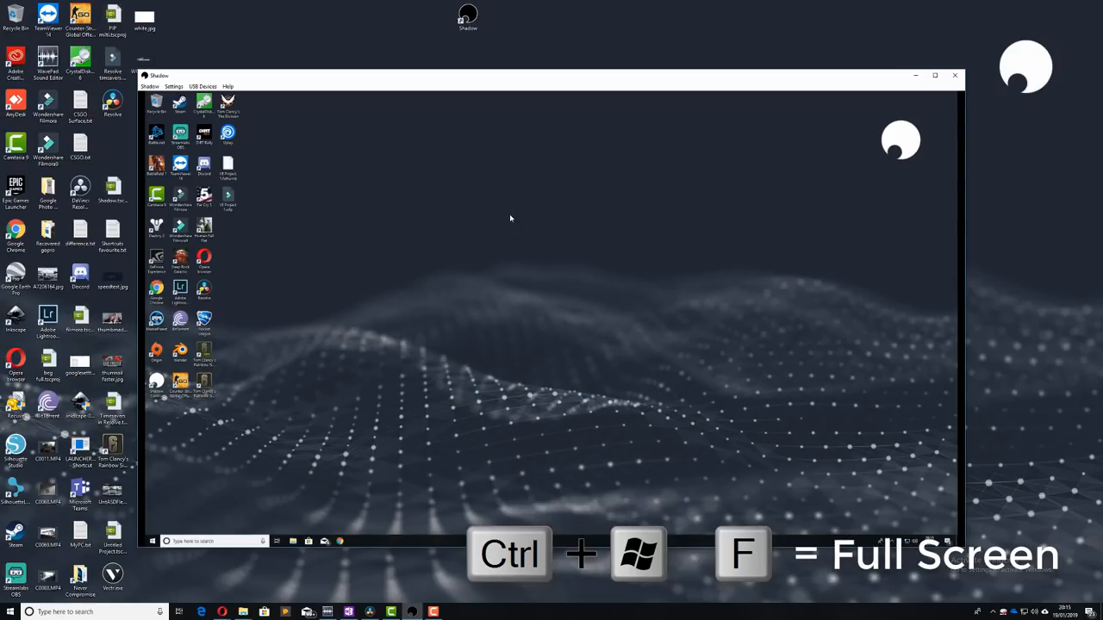
mouse_move(614, 167)
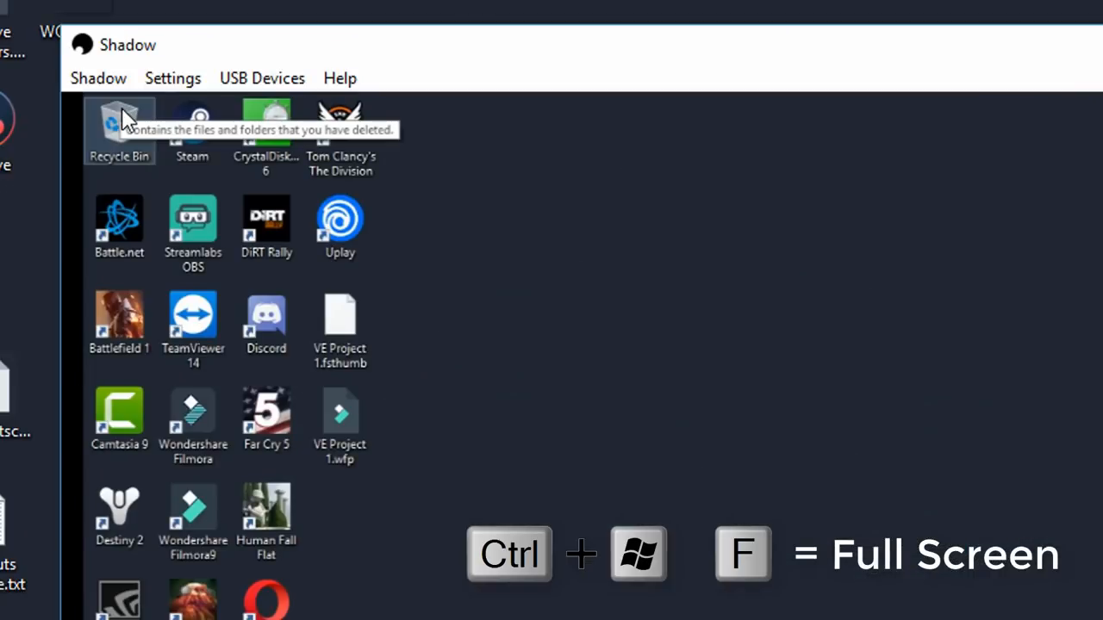
Show the stream's Settings menu with the Fullscreen option, keeping Shadow windowed.
click(173, 78)
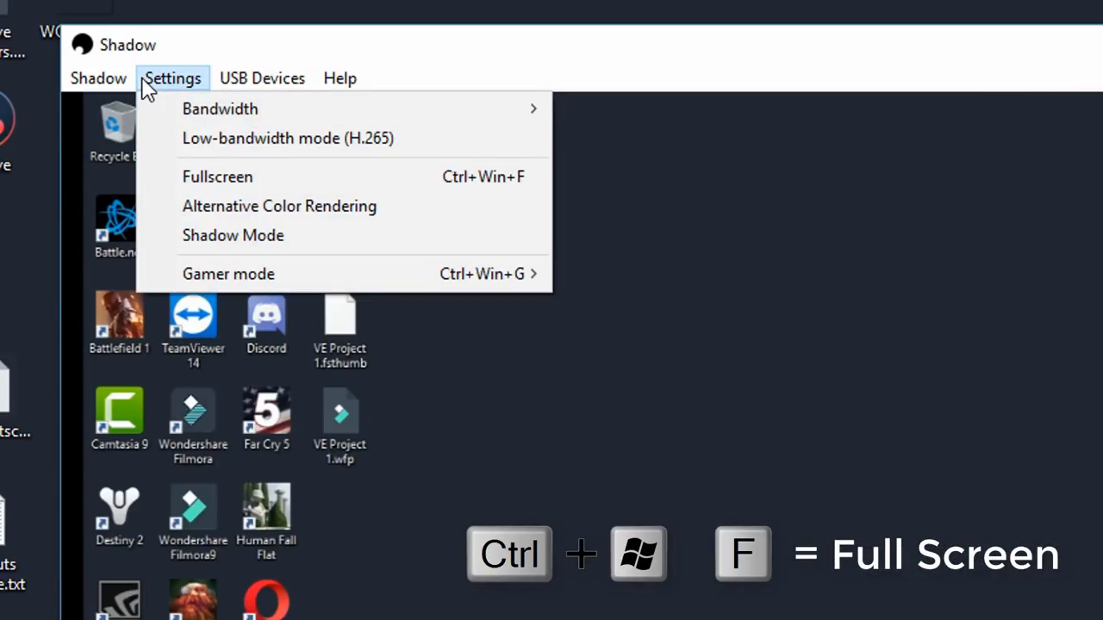
mouse_move(219, 109)
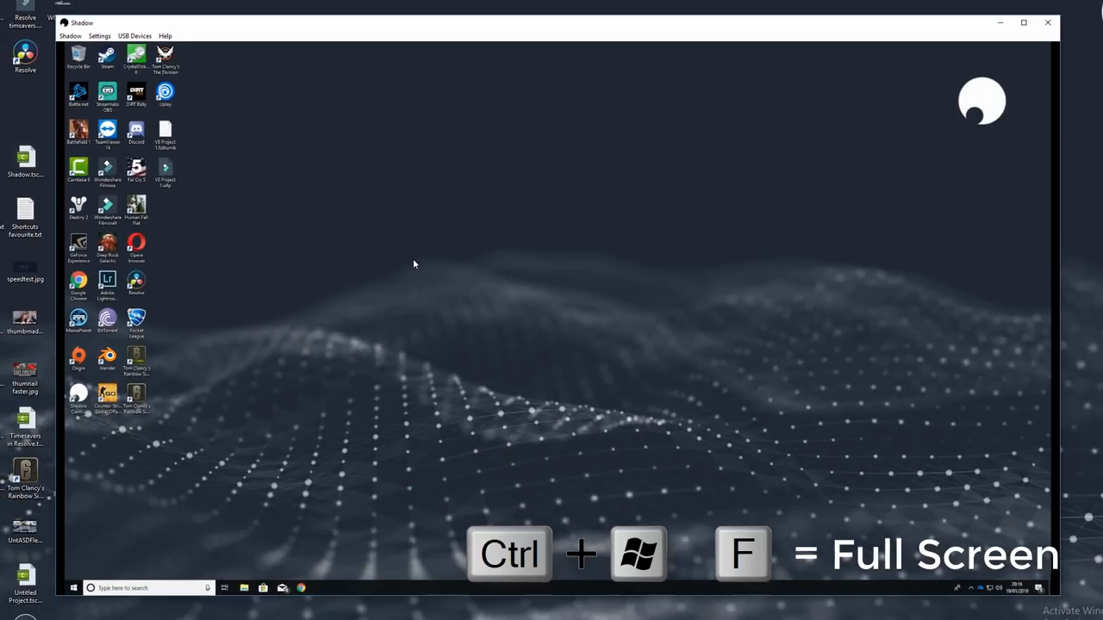
Toggle the Shadow stream back to fullscreen with Ctrl+Win+F.
key(ctrl+win+f)
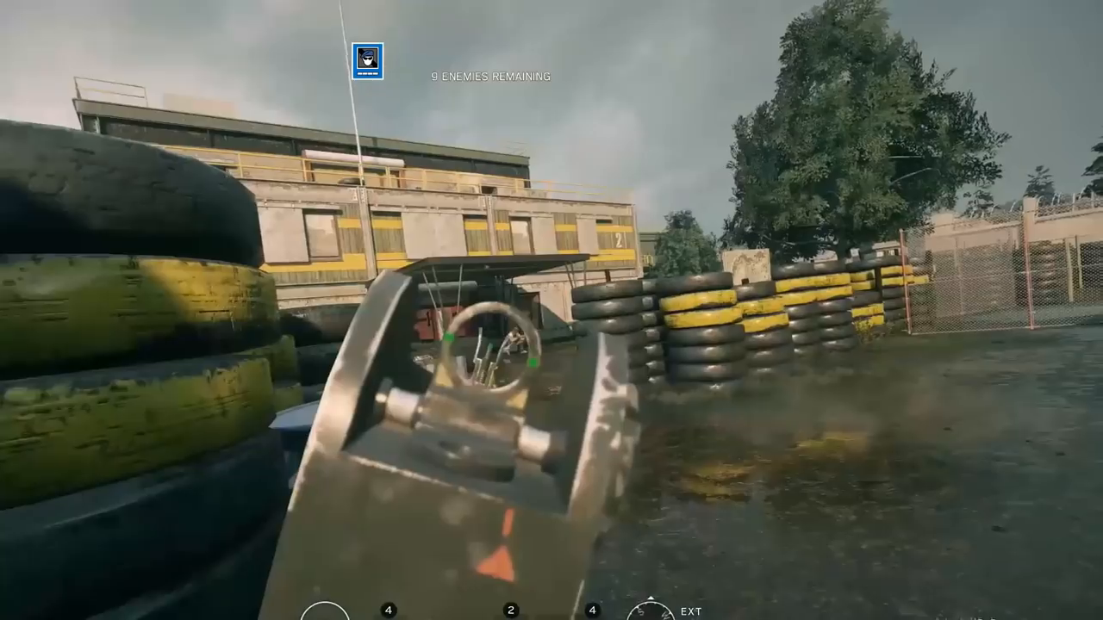
click(551, 311)
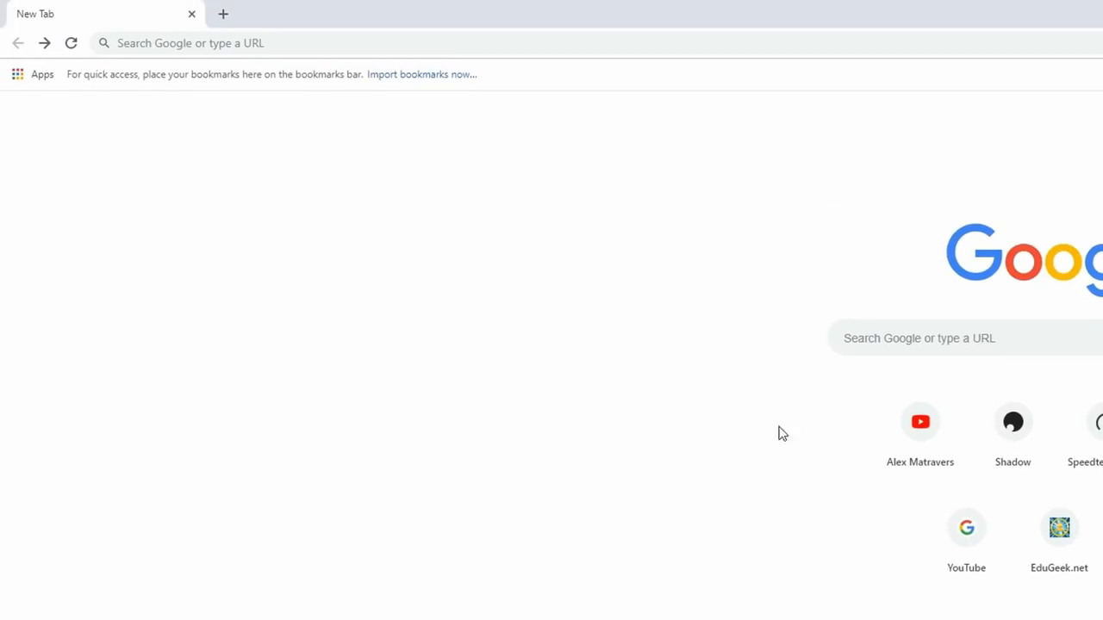
Search GeForce drivers for GTX 1080, Windows 10 64-bit, English (US).
click(431, 42)
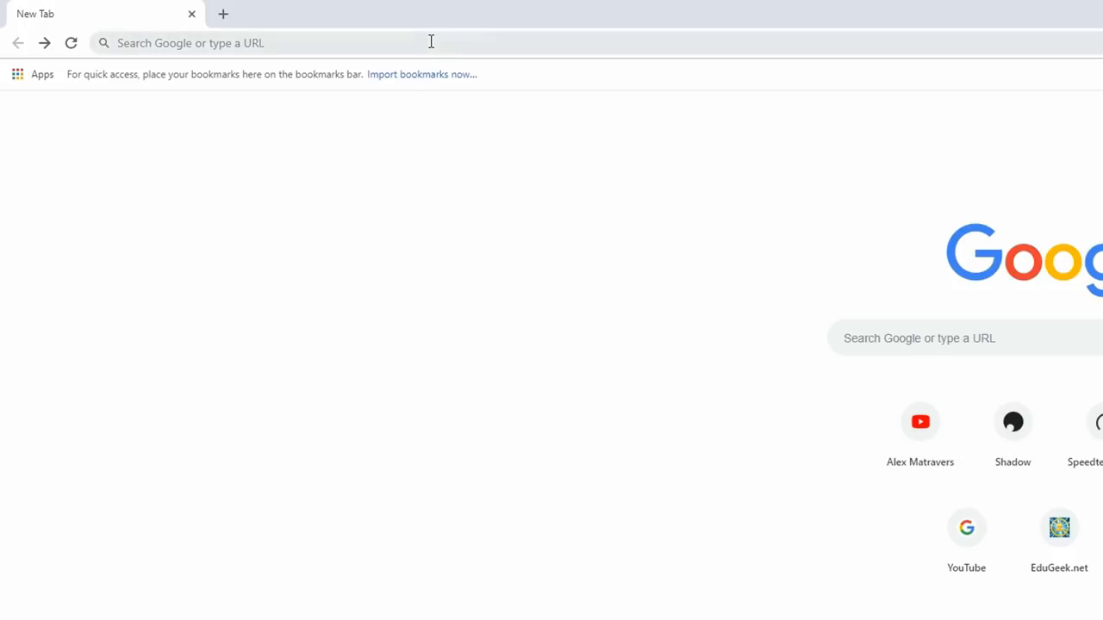
text(ge)
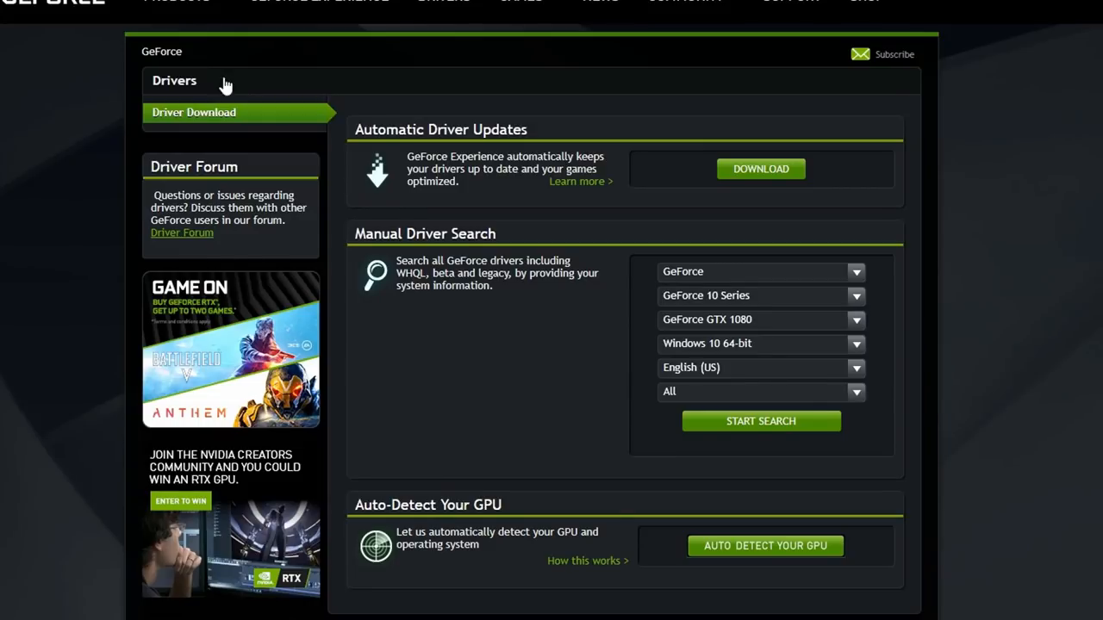
mouse_move(385, 420)
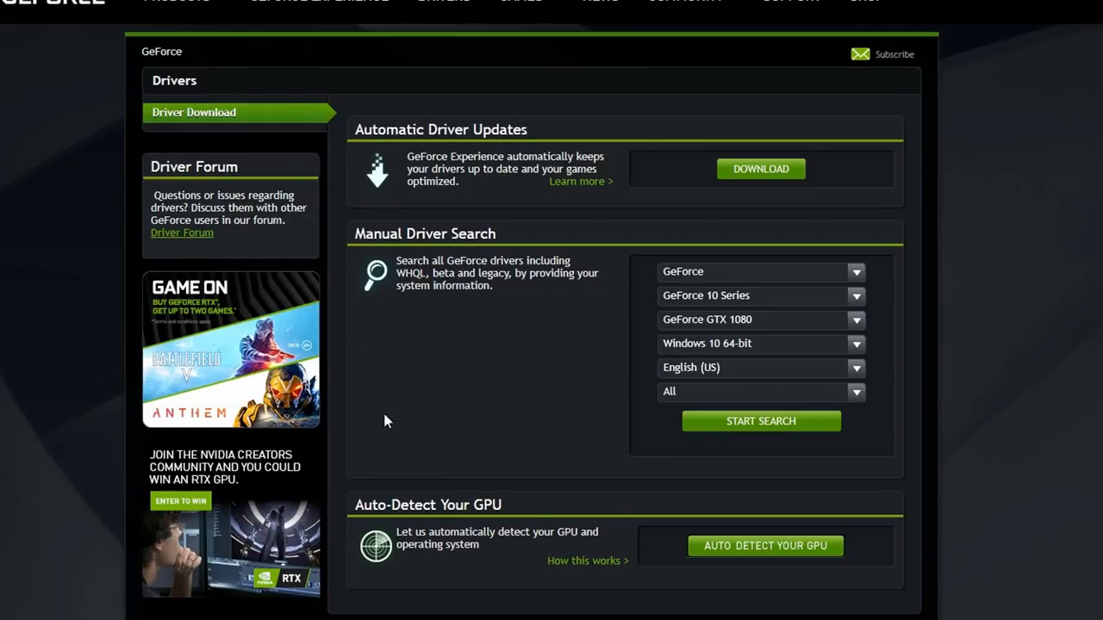
mouse_move(446, 264)
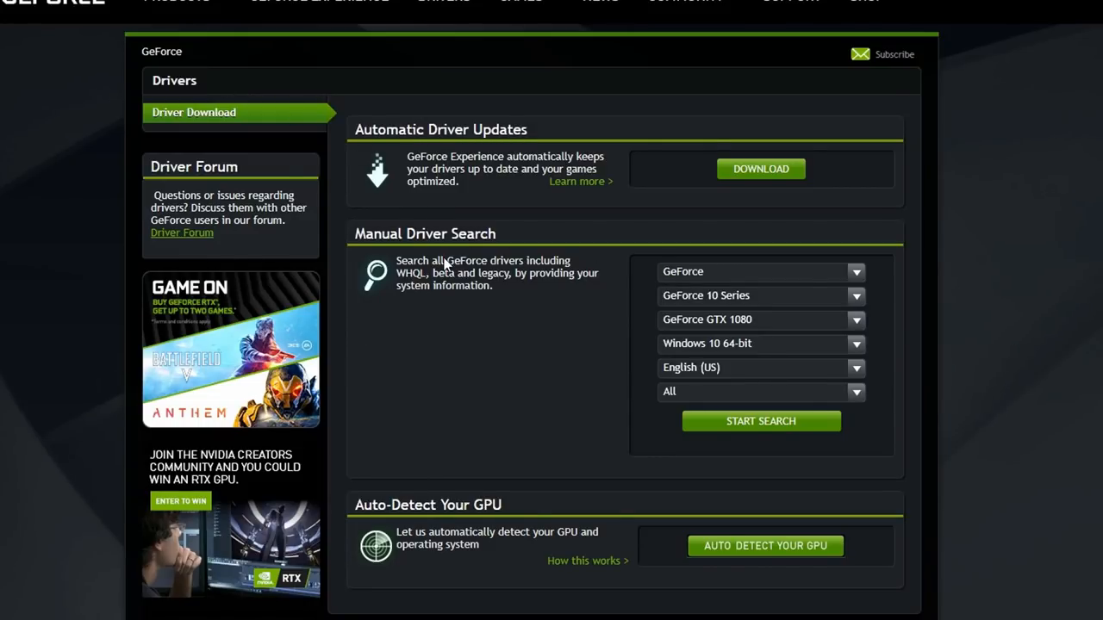
mouse_move(707, 239)
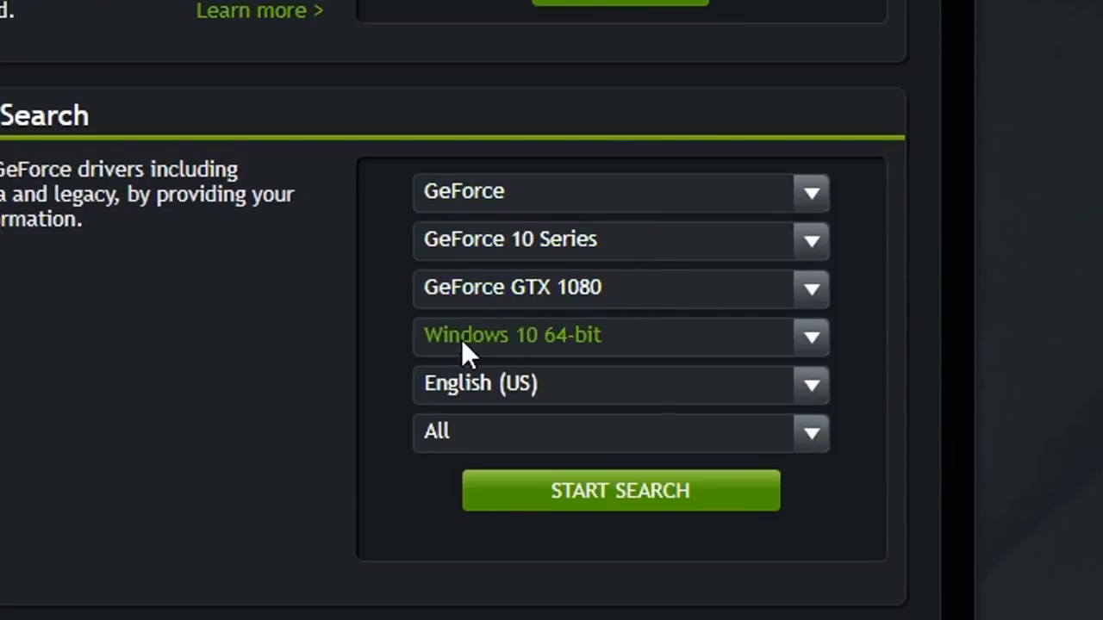
mouse_move(418, 375)
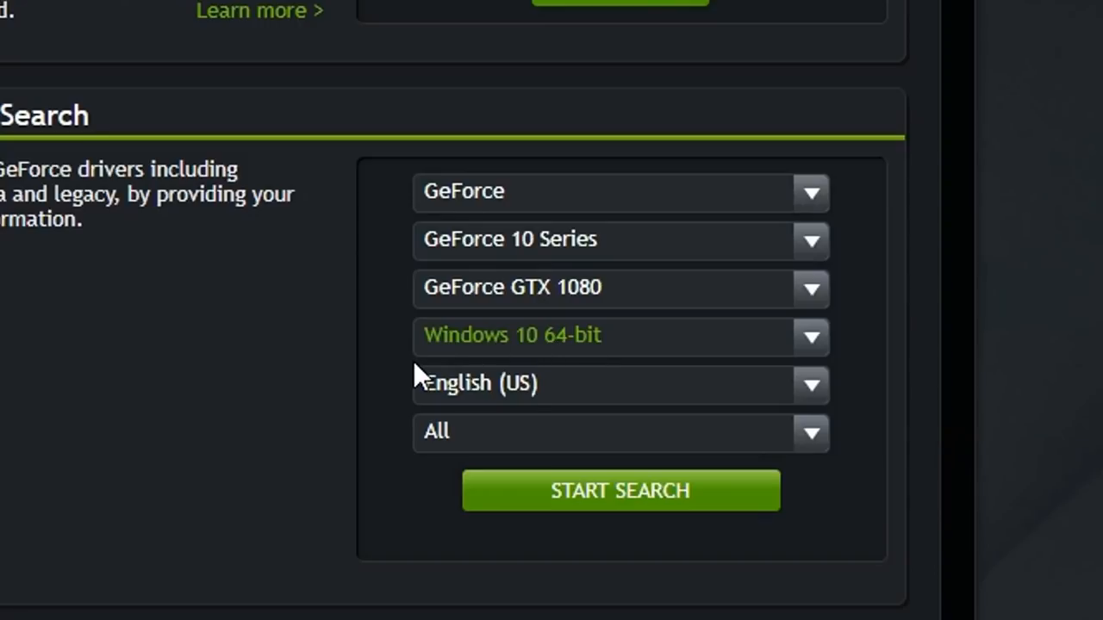
mouse_move(619, 491)
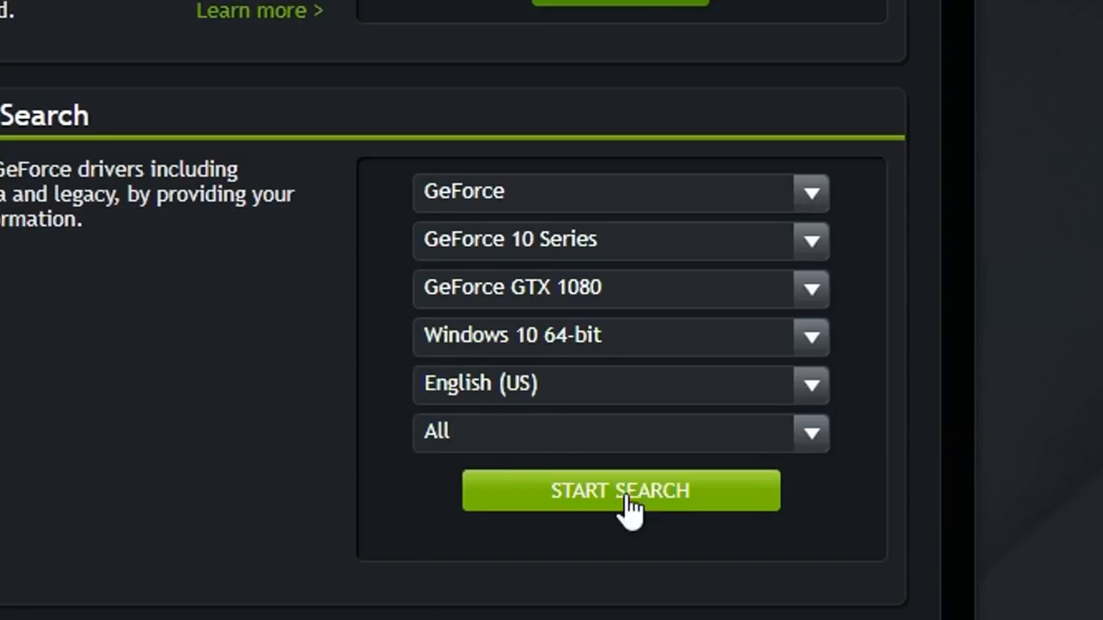
click(620, 490)
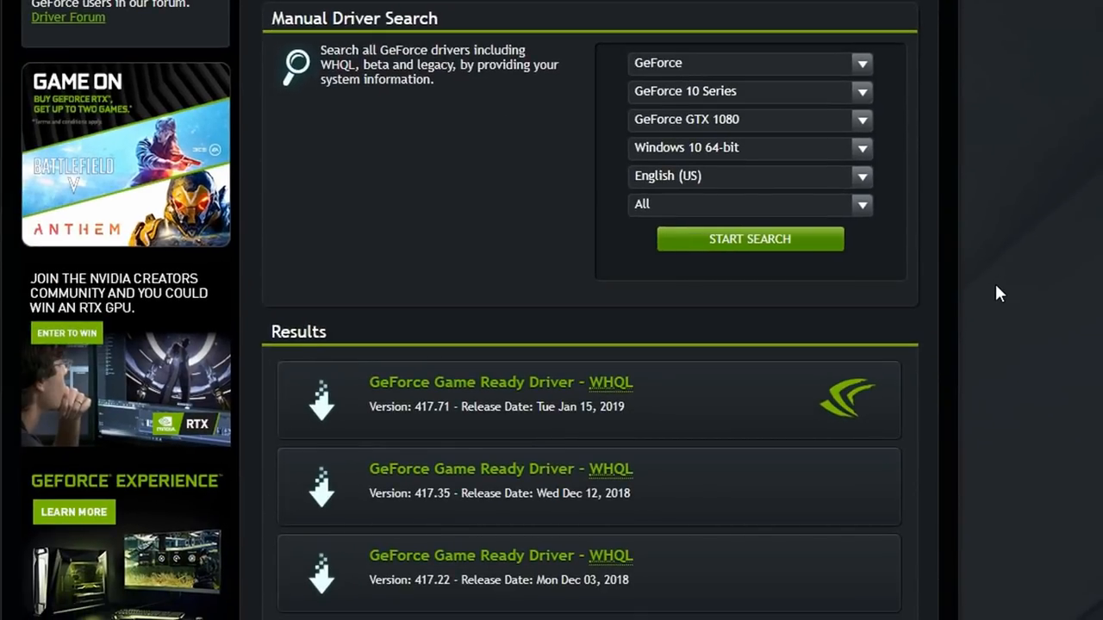
mouse_move(676, 437)
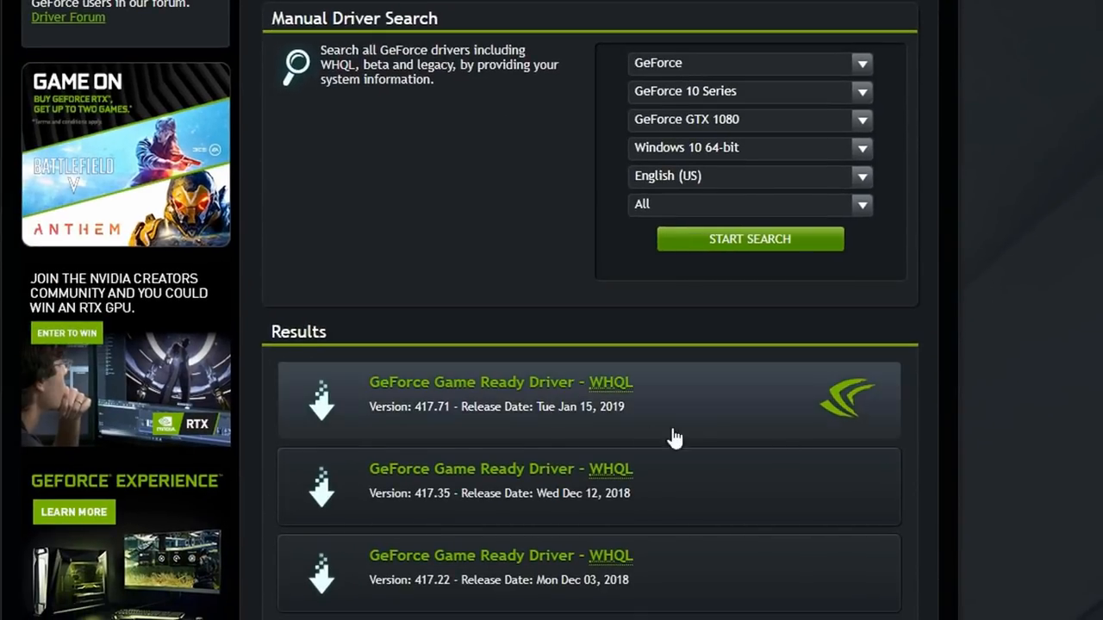
mouse_move(469, 421)
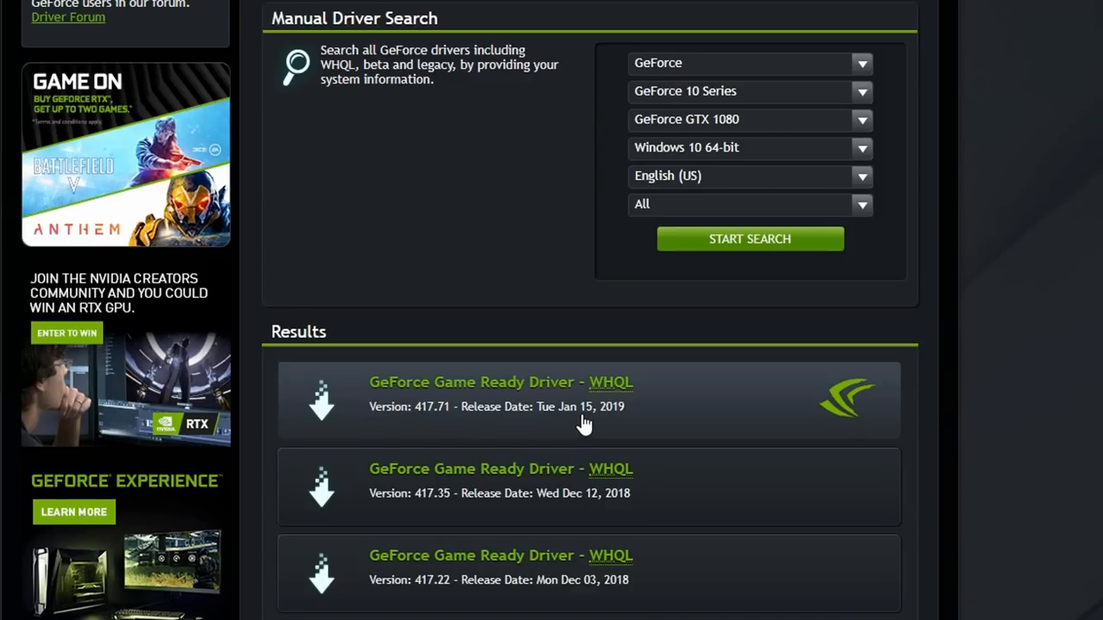
mouse_move(494, 397)
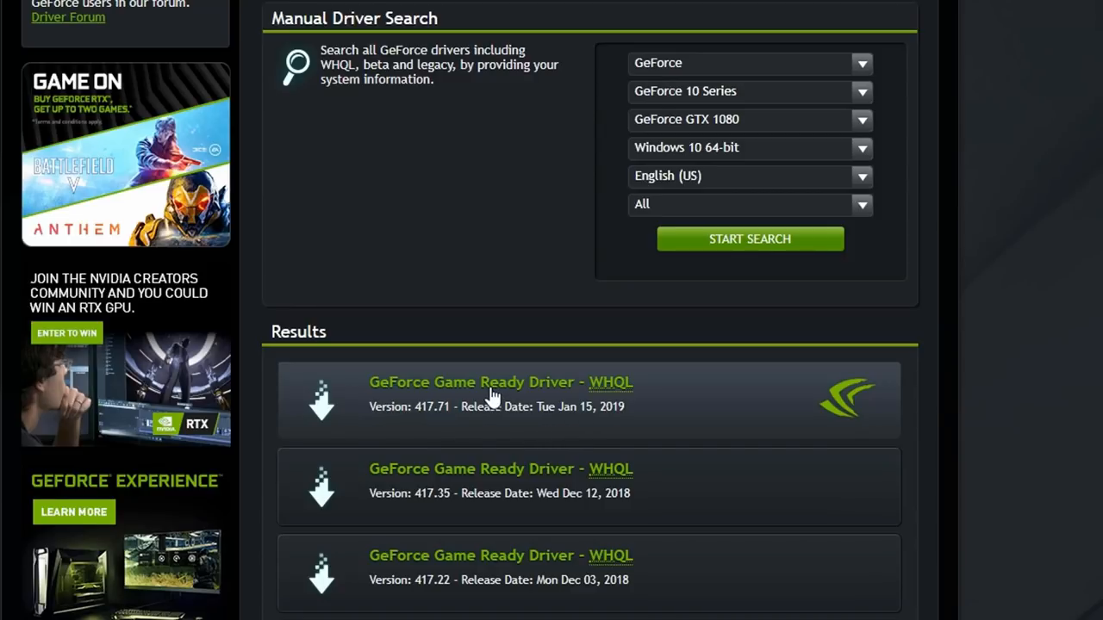
Download the 417.71 Game Ready Driver and launch the installer from Chrome's download bar.
click(472, 381)
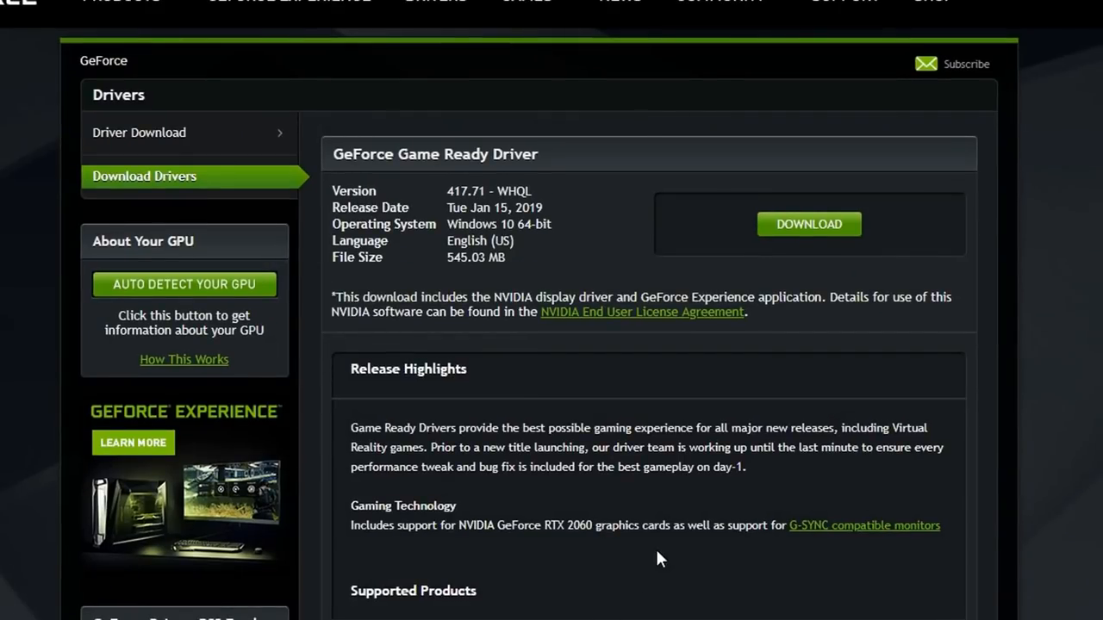
click(807, 224)
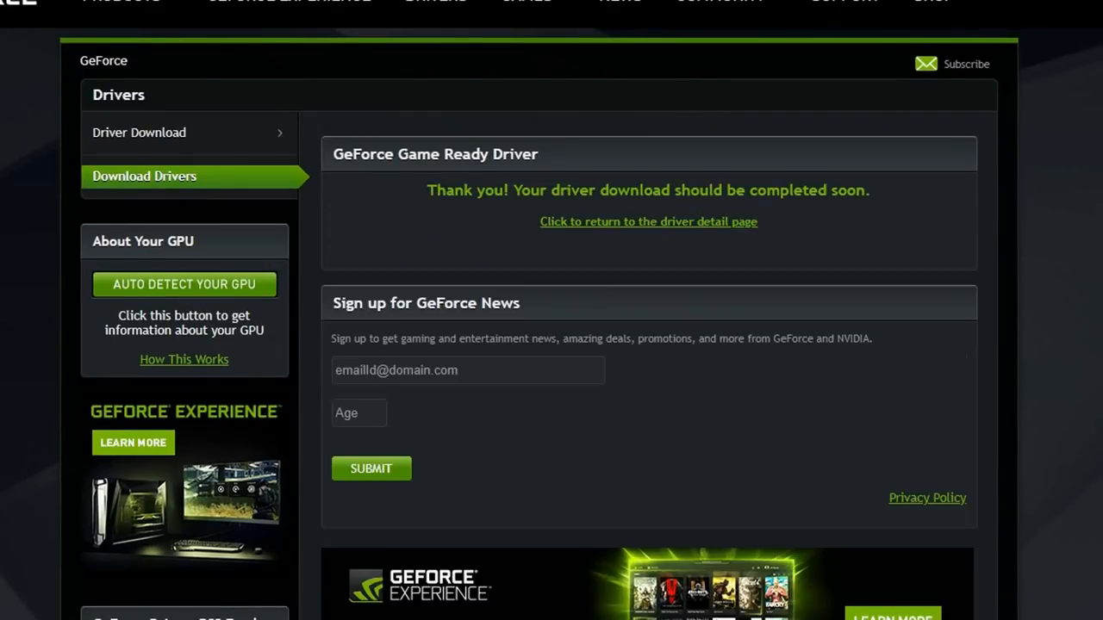
scroll(down, 3)
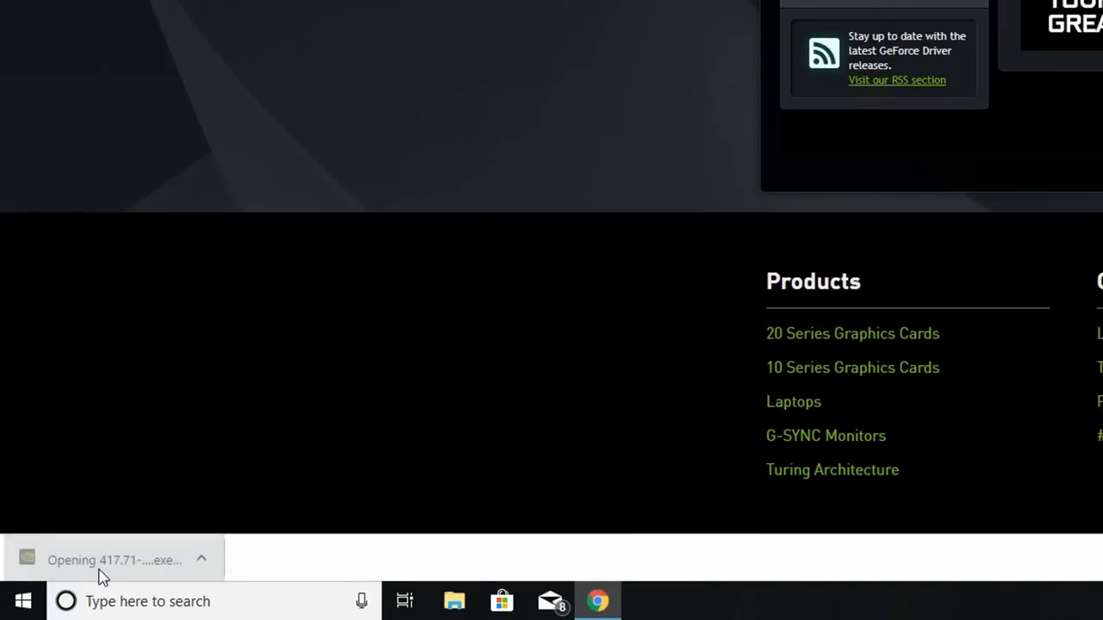
click(112, 561)
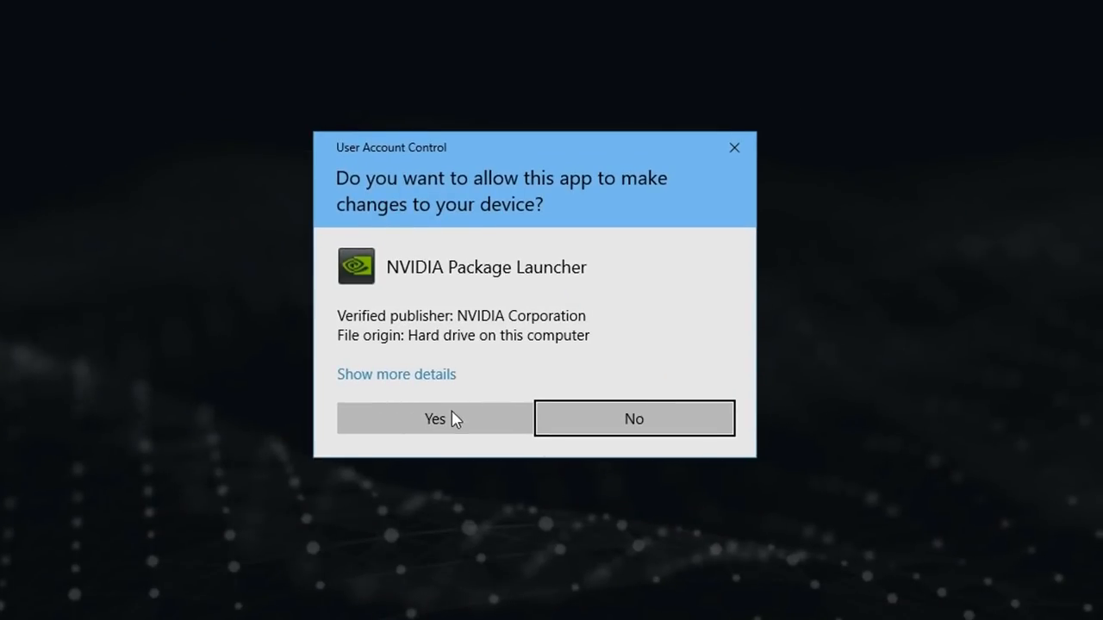
Allow the installer, keep the default extraction folder, and choose Express installation.
click(434, 419)
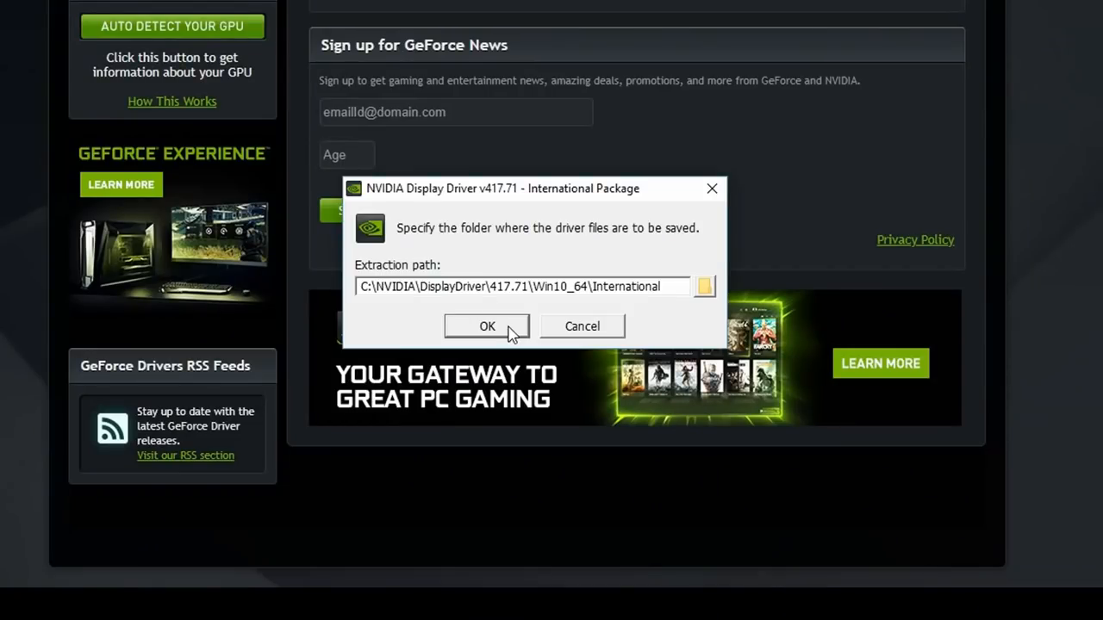
click(486, 326)
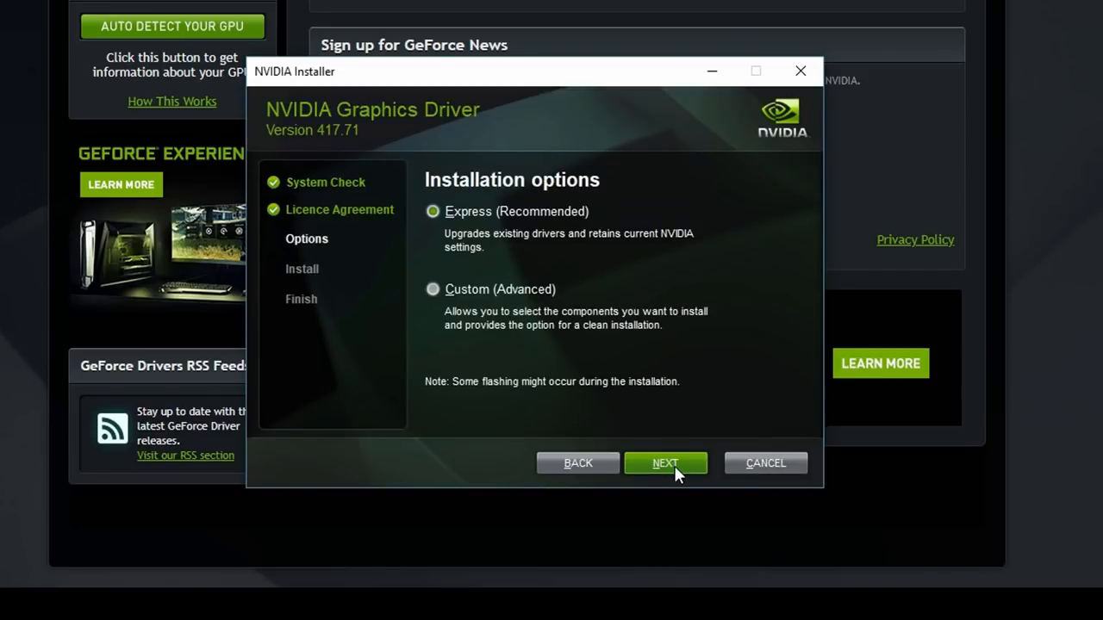
click(666, 462)
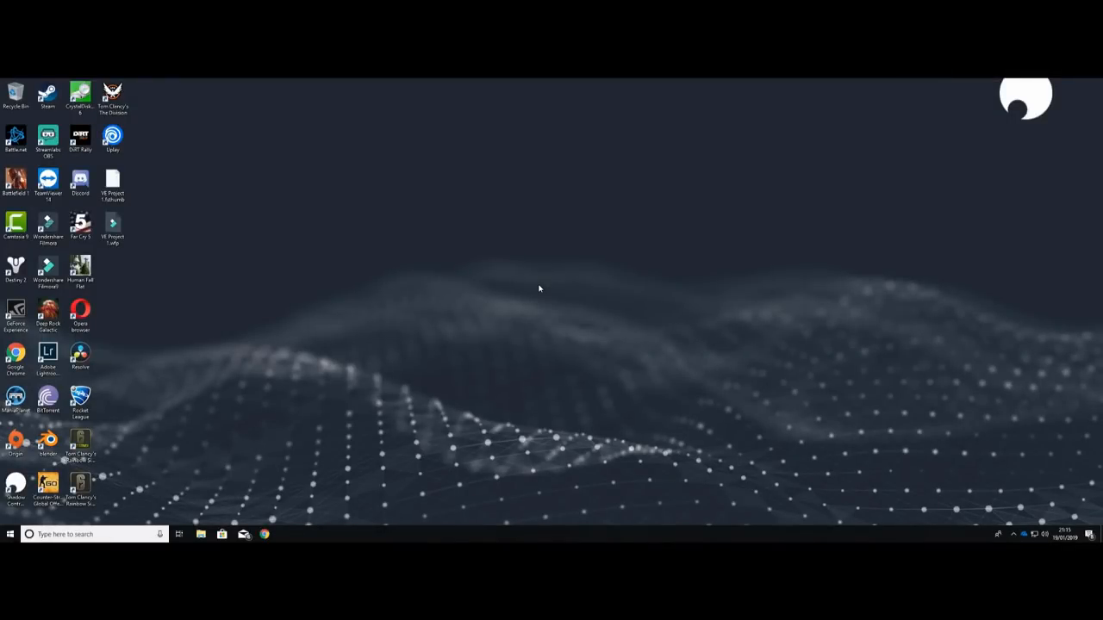
mouse_move(635, 312)
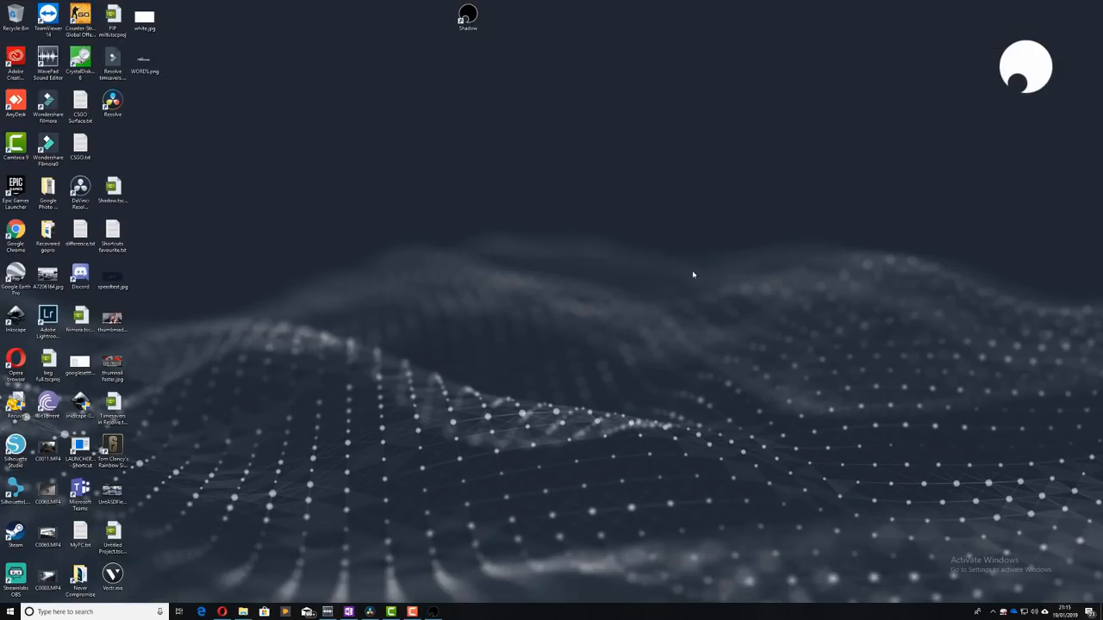
Open Display settings from the desktop context menu to read the 2560 × 1440 resolution.
right_click(693, 274)
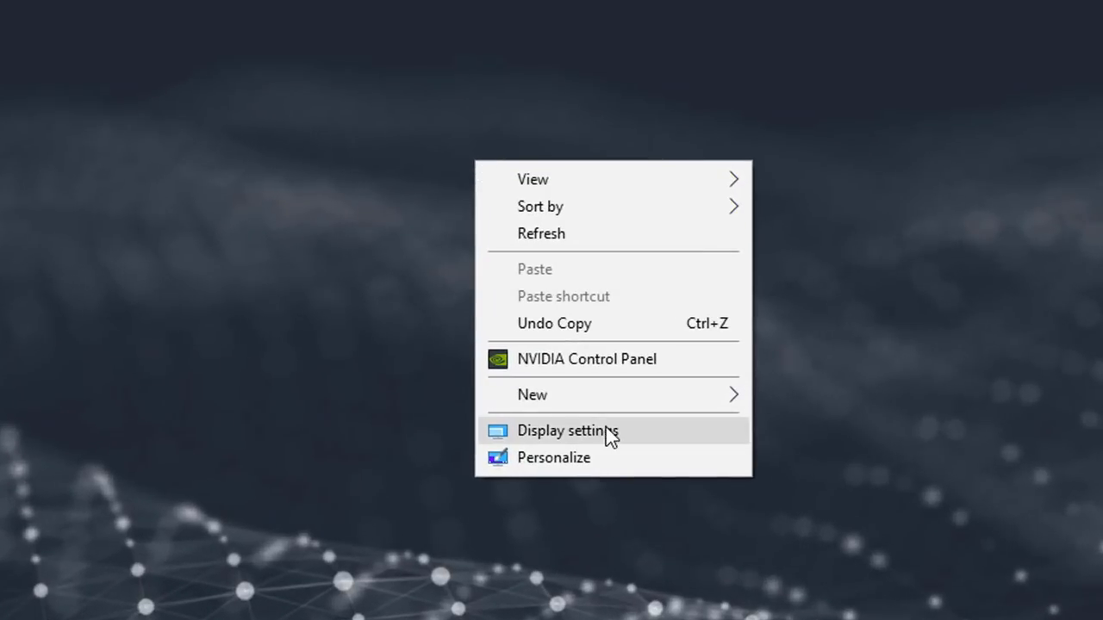
click(568, 431)
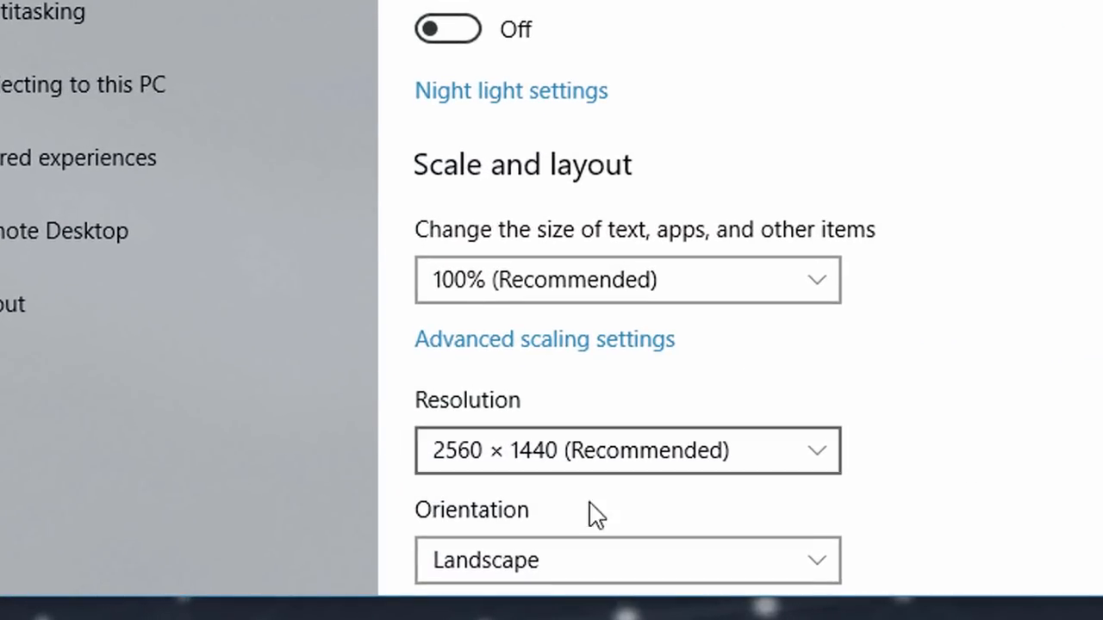
mouse_move(912, 521)
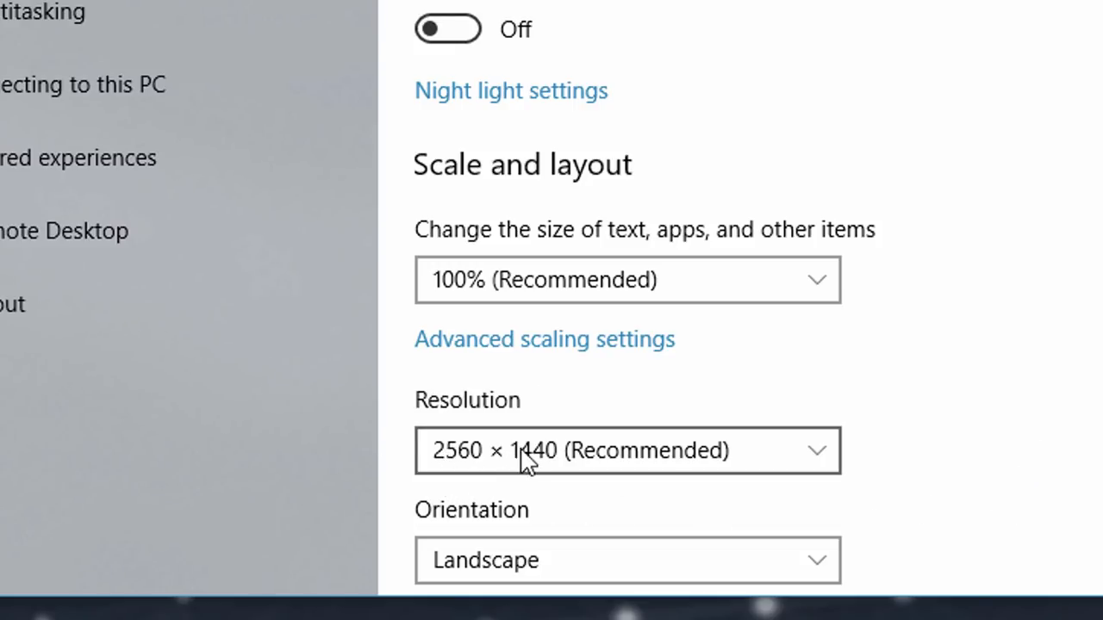
mouse_move(893, 446)
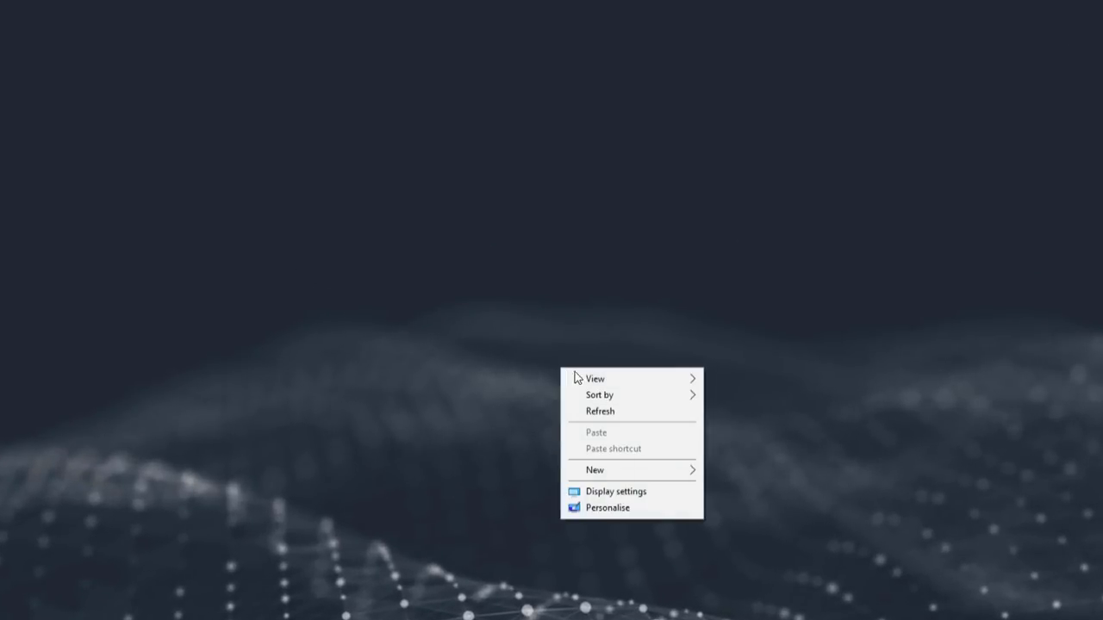
mouse_move(619, 490)
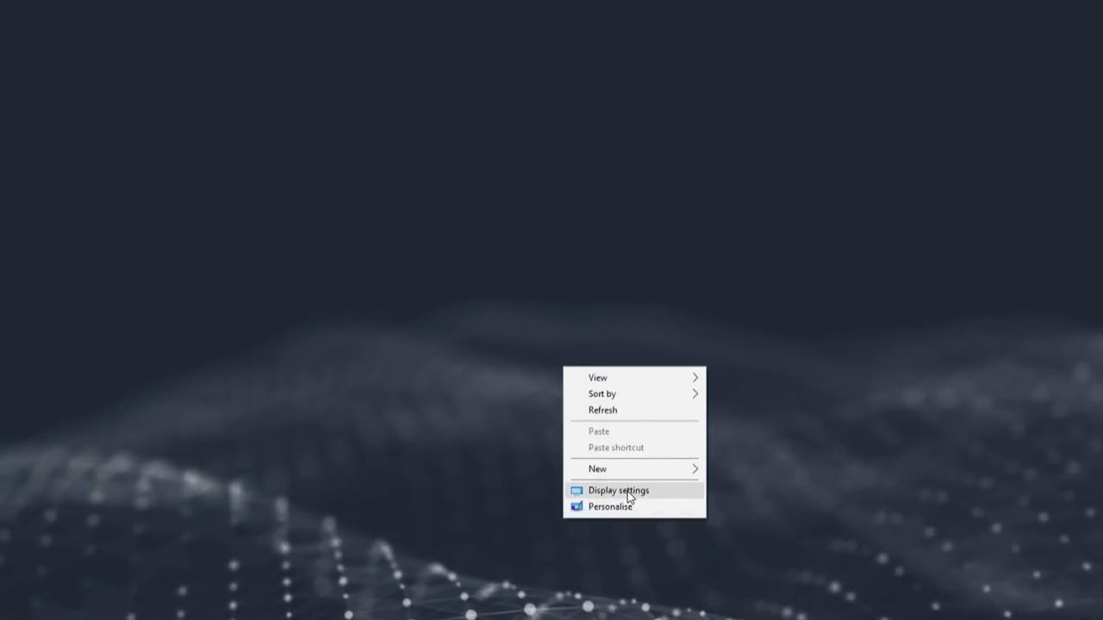
Switch the resolution to 2560 × 1440, keep the changes, and reopen the resolutions list.
click(618, 490)
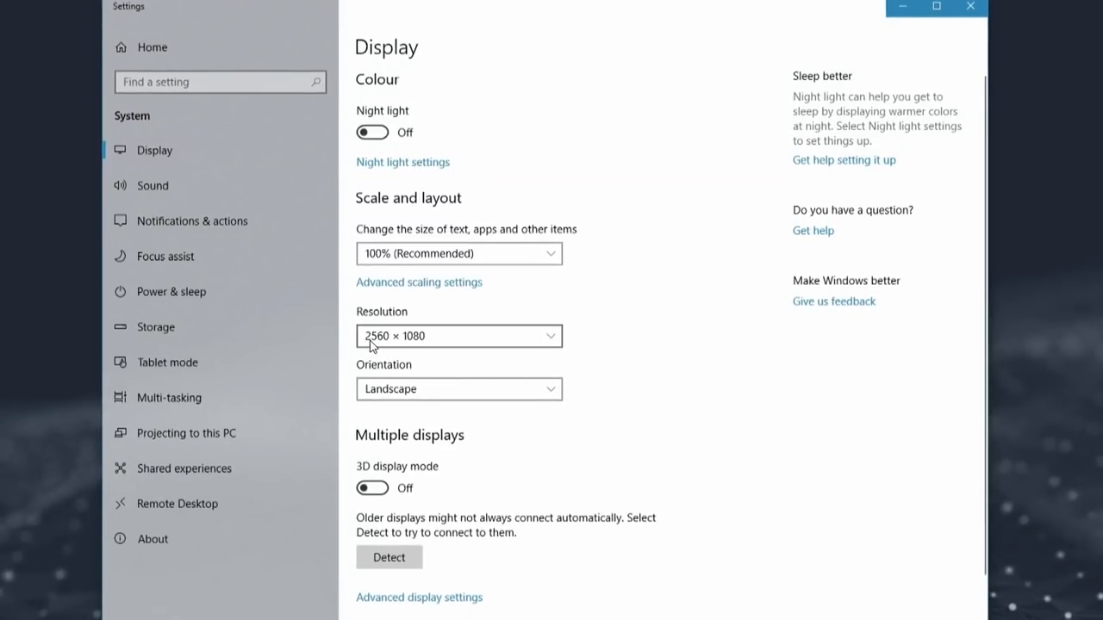
mouse_move(495, 356)
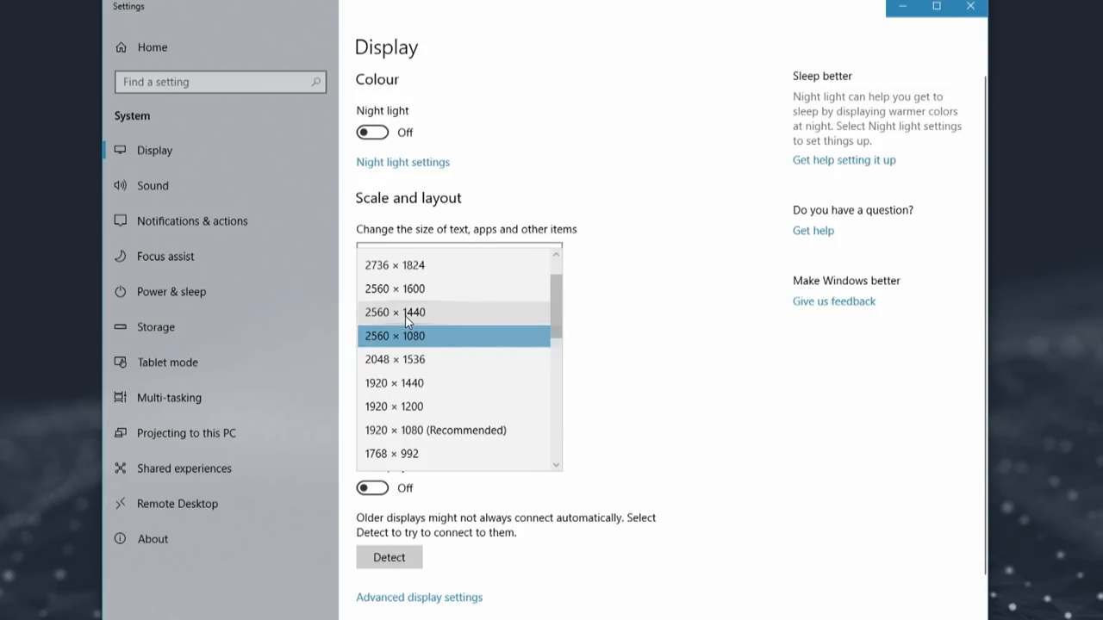
click(394, 337)
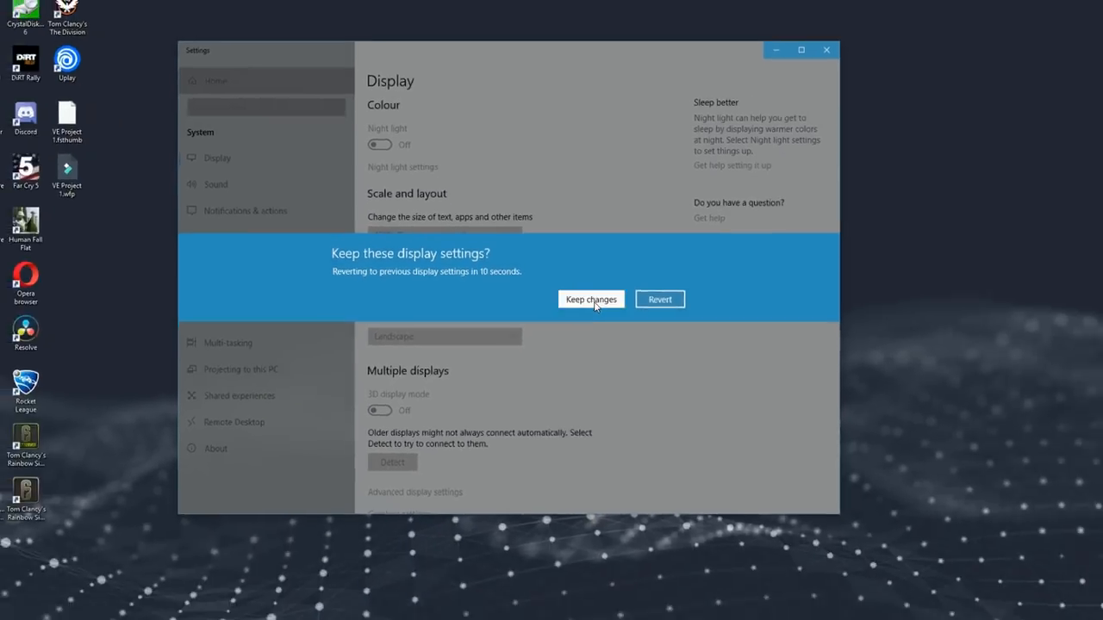
click(591, 299)
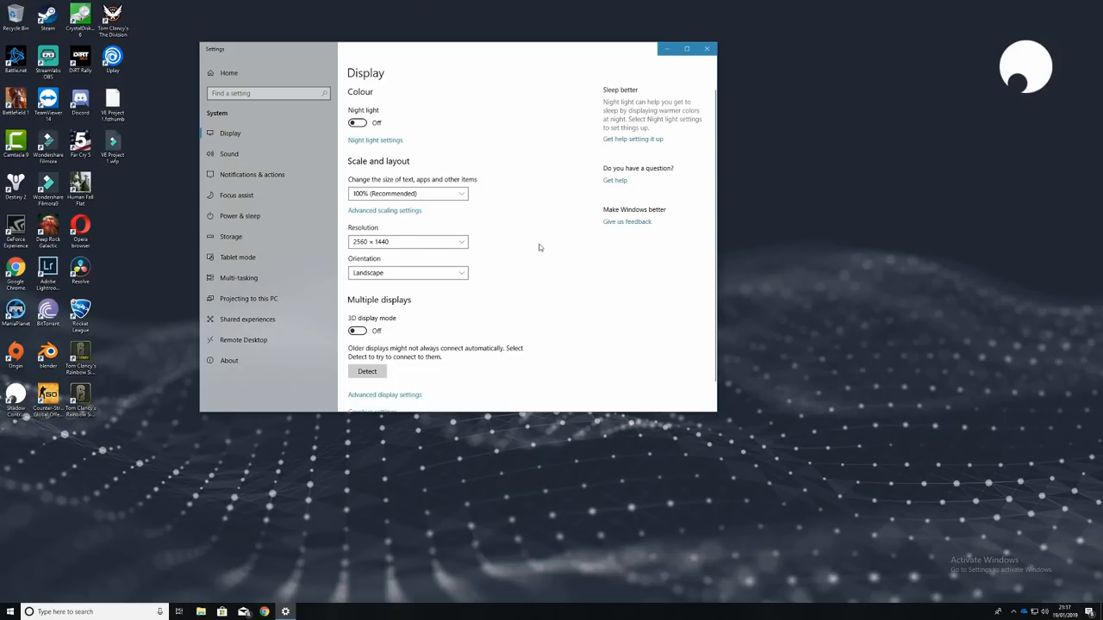
click(407, 241)
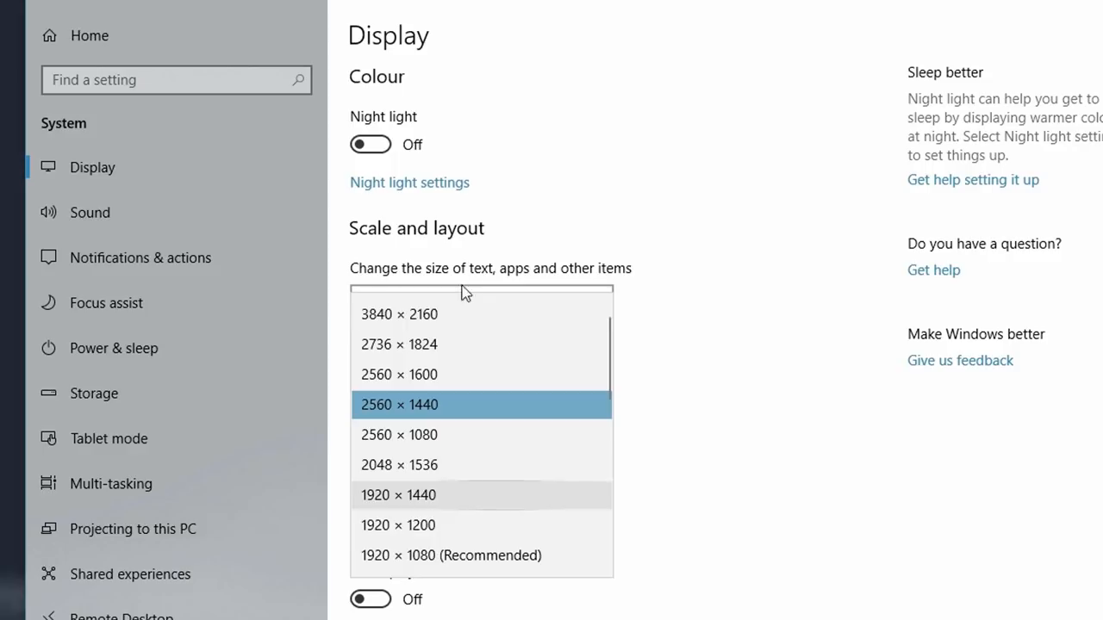
mouse_move(504, 516)
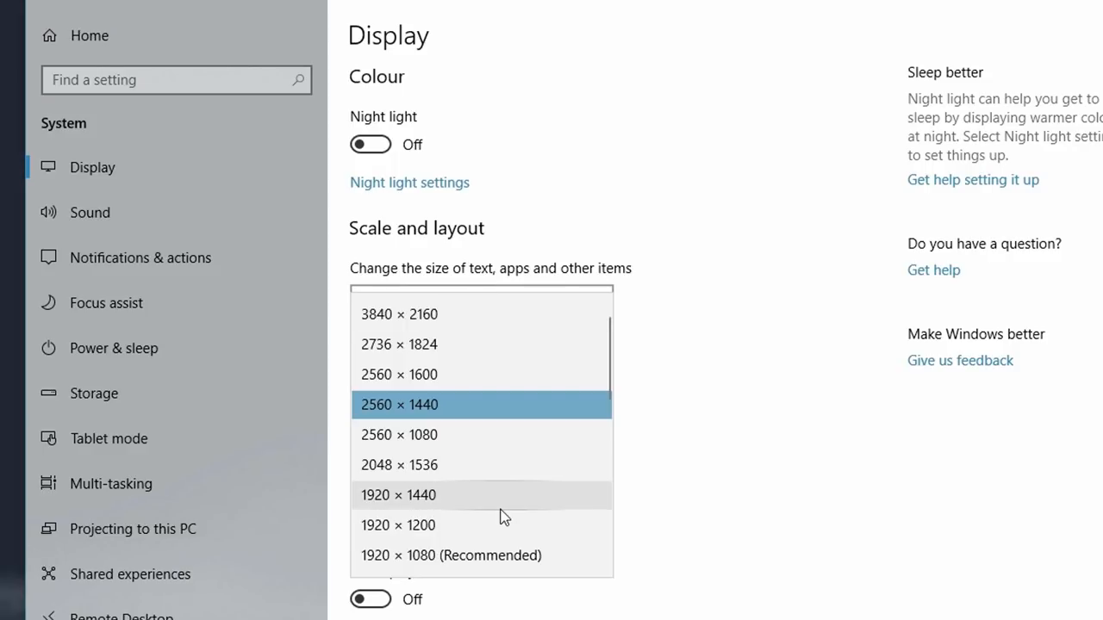
mouse_move(504, 397)
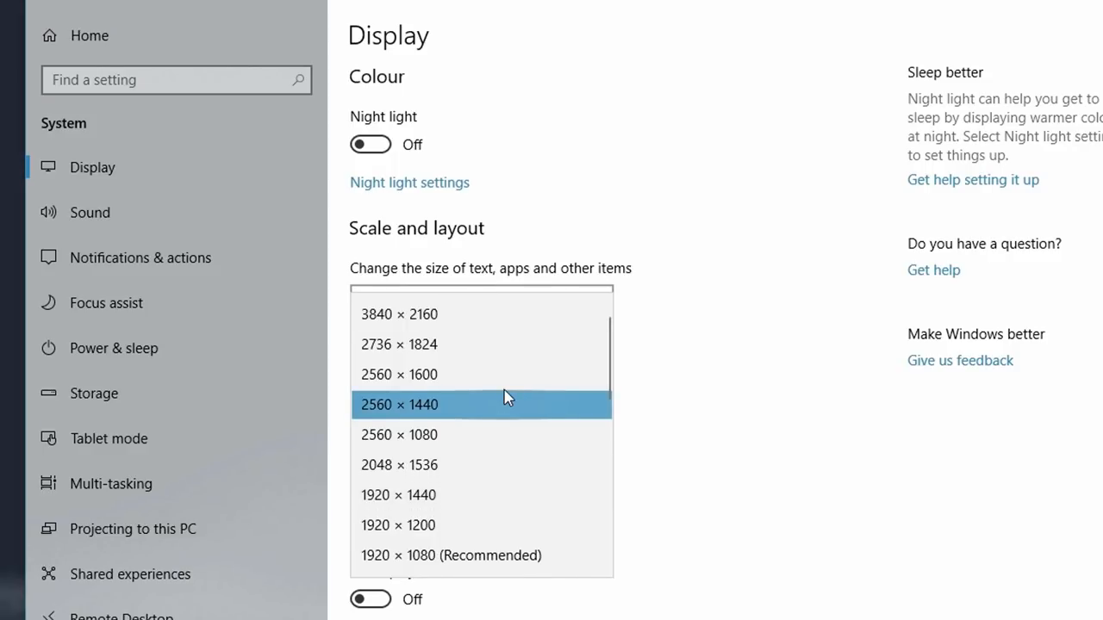
mouse_move(706, 403)
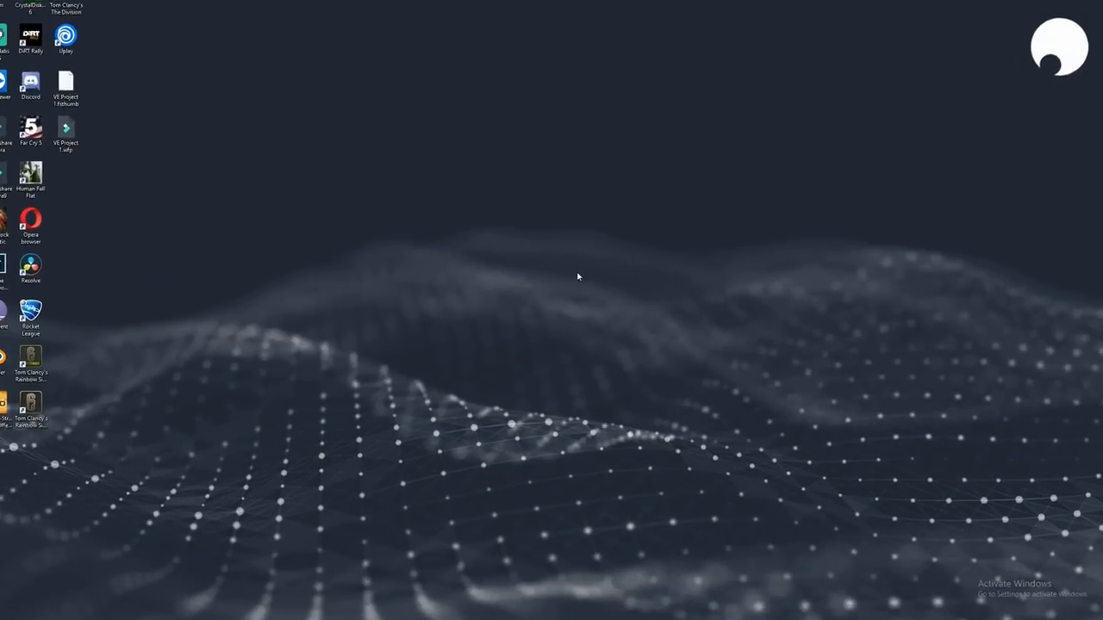
Open the desktop menu, then the Start menu's Power options.
right_click(577, 276)
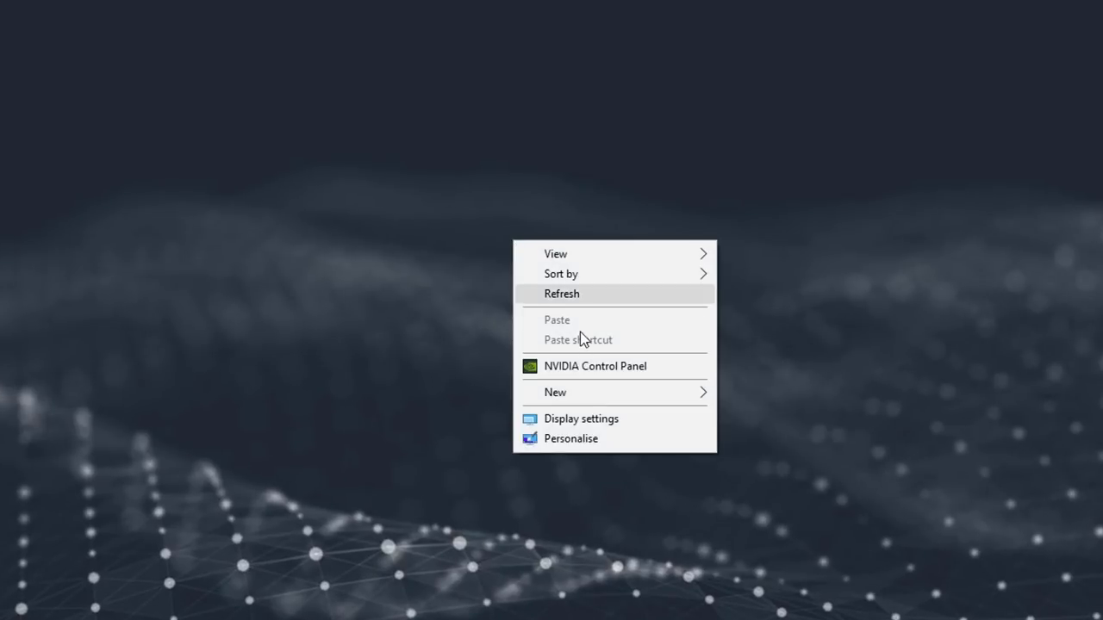
mouse_move(590, 377)
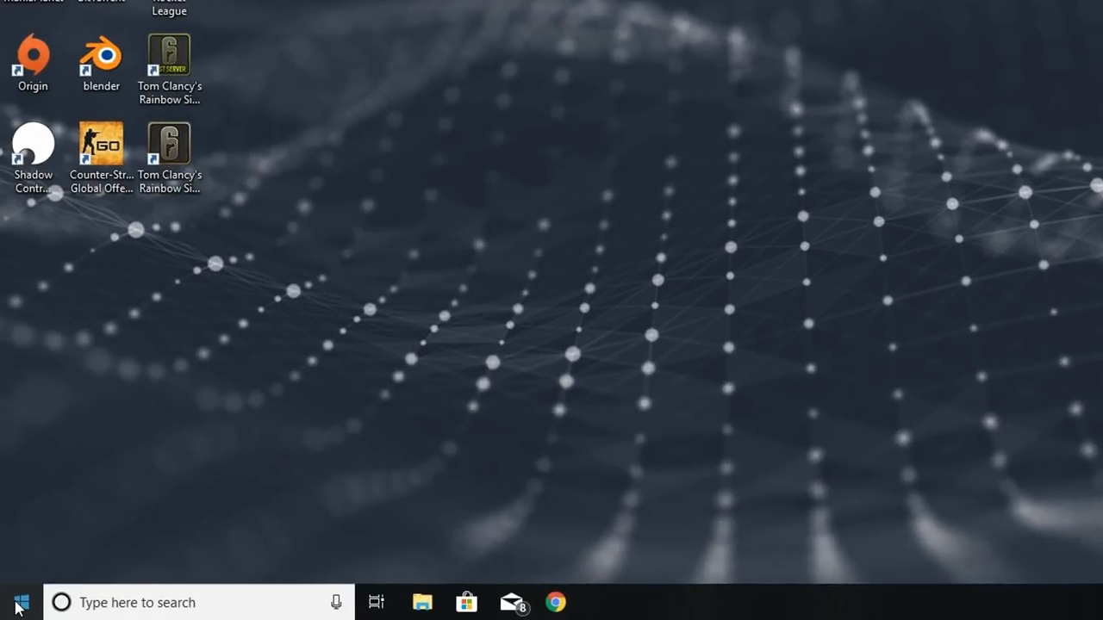
click(16, 602)
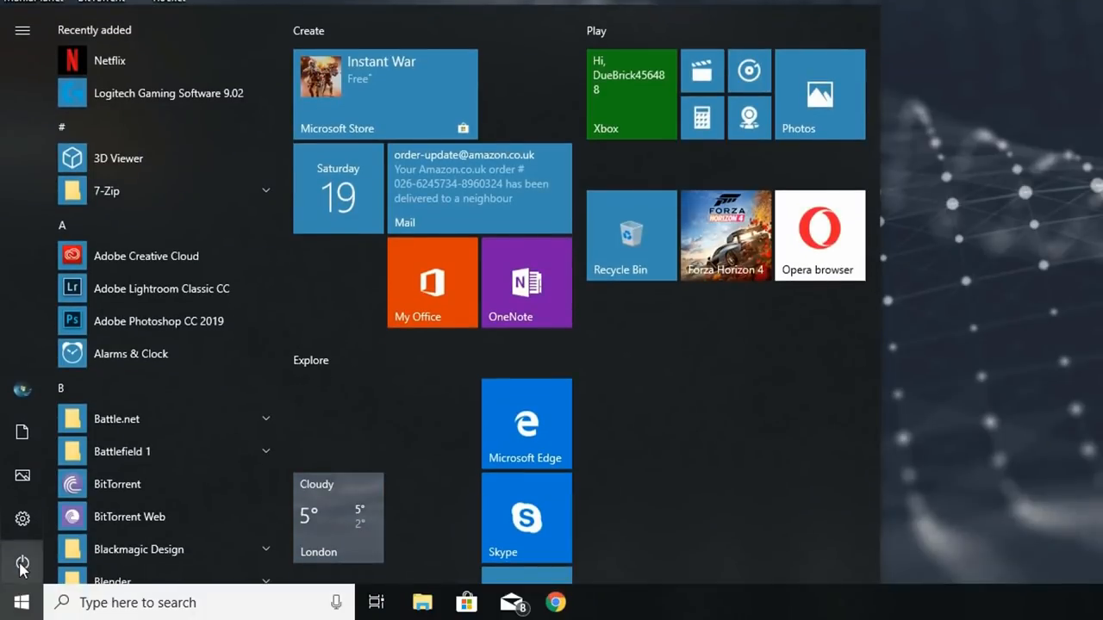
click(22, 562)
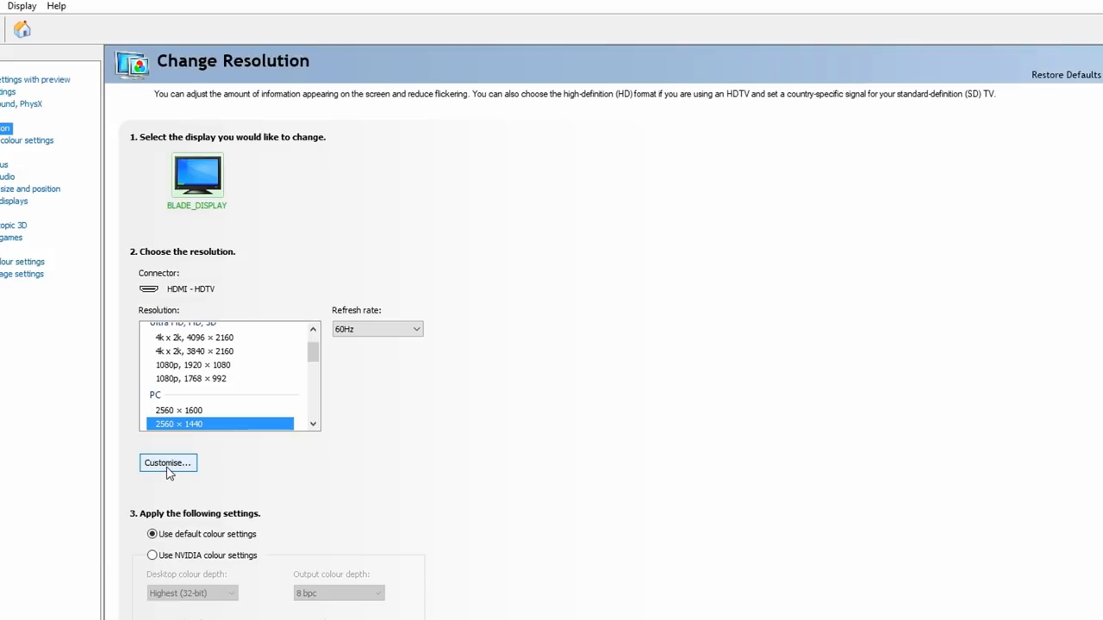
Create a custom resolution of 2560 horizontal pixels by 1080 vertical lines.
click(167, 463)
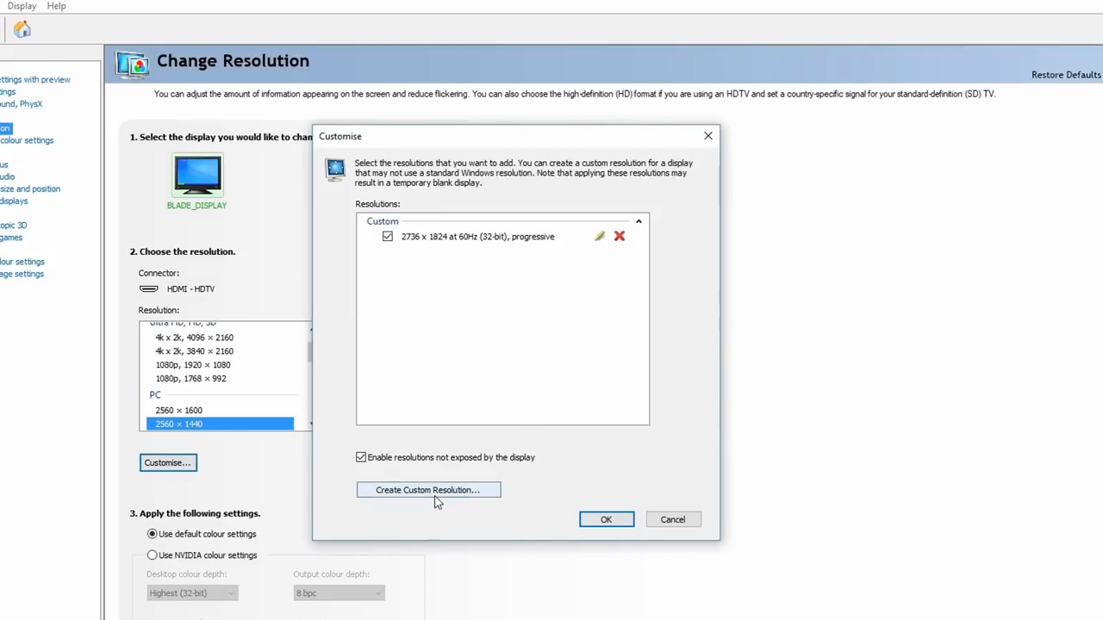
click(429, 489)
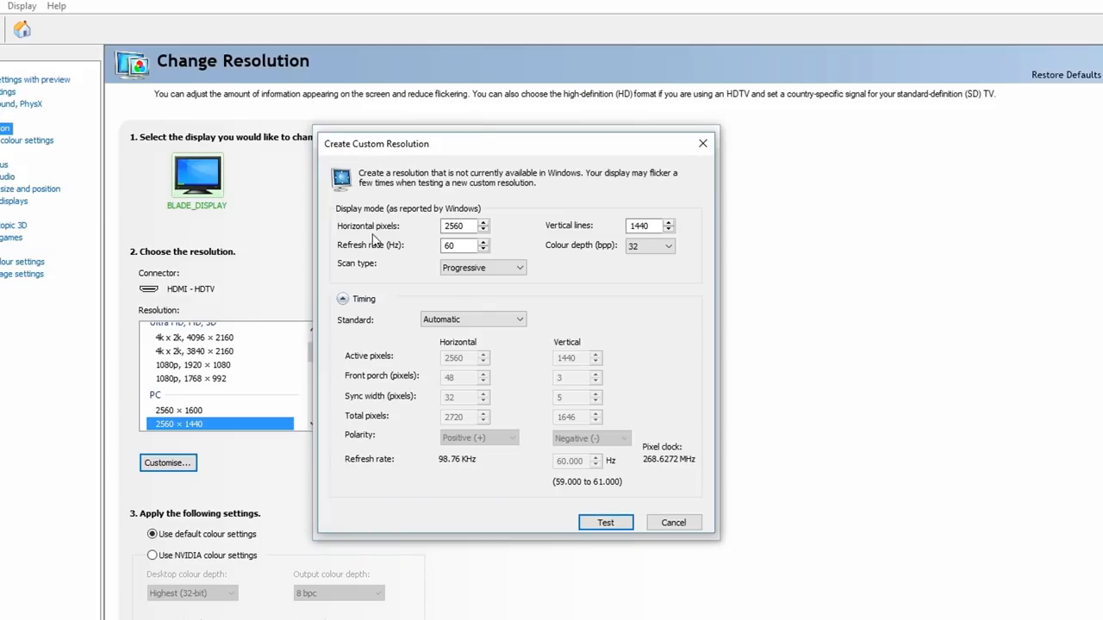
mouse_move(603, 237)
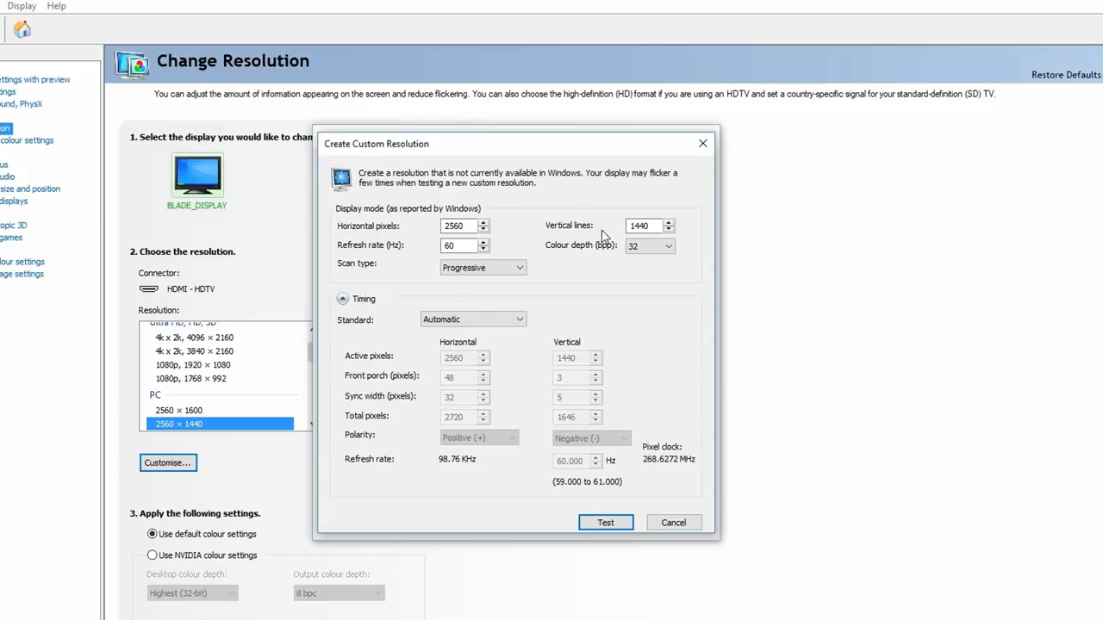
click(461, 226)
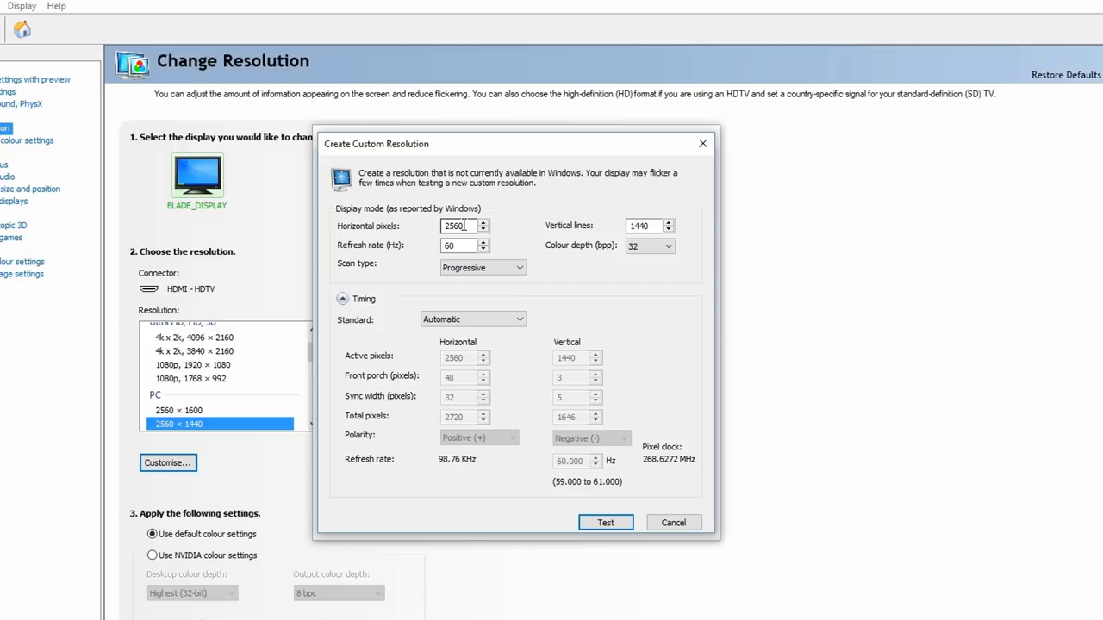
click(645, 226)
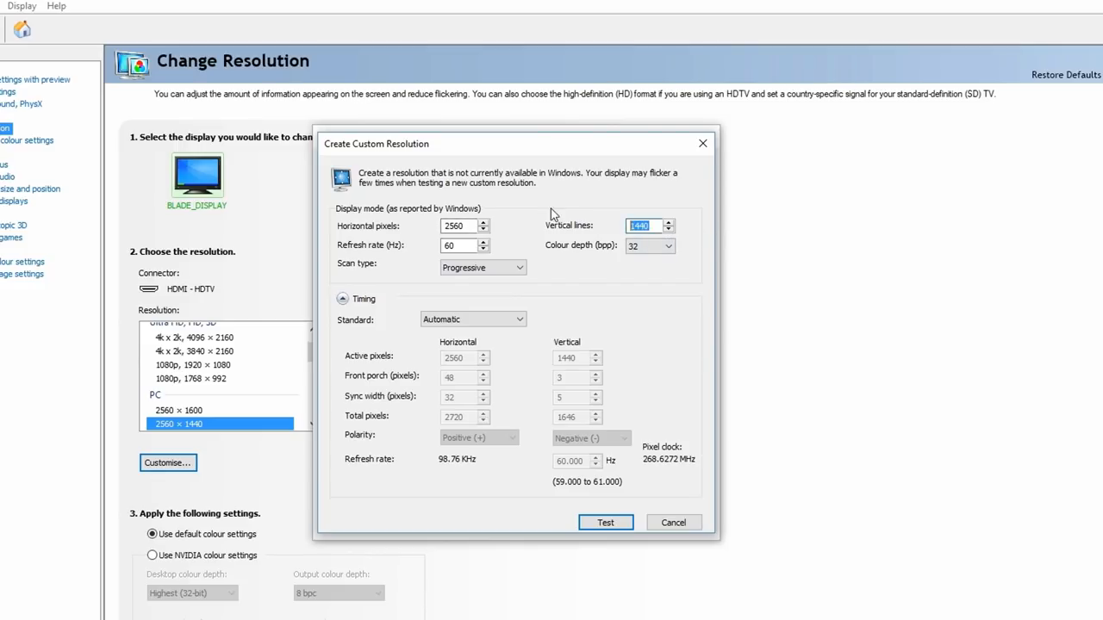
text(1080)
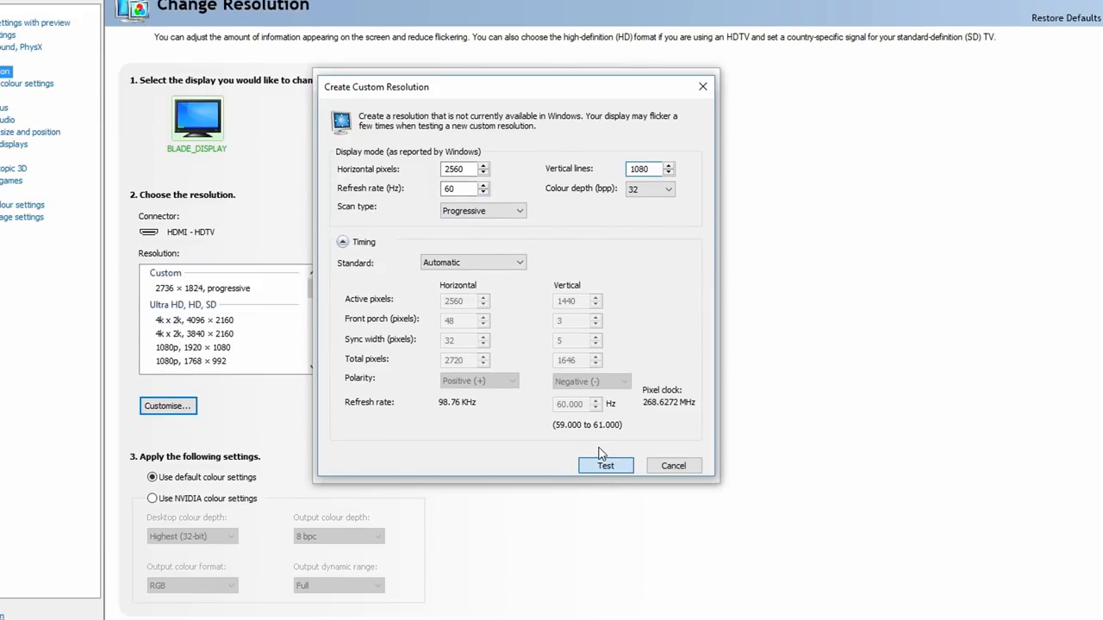
Test and save the 2560 × 1080 custom resolution, then close the Customise dialog.
click(605, 465)
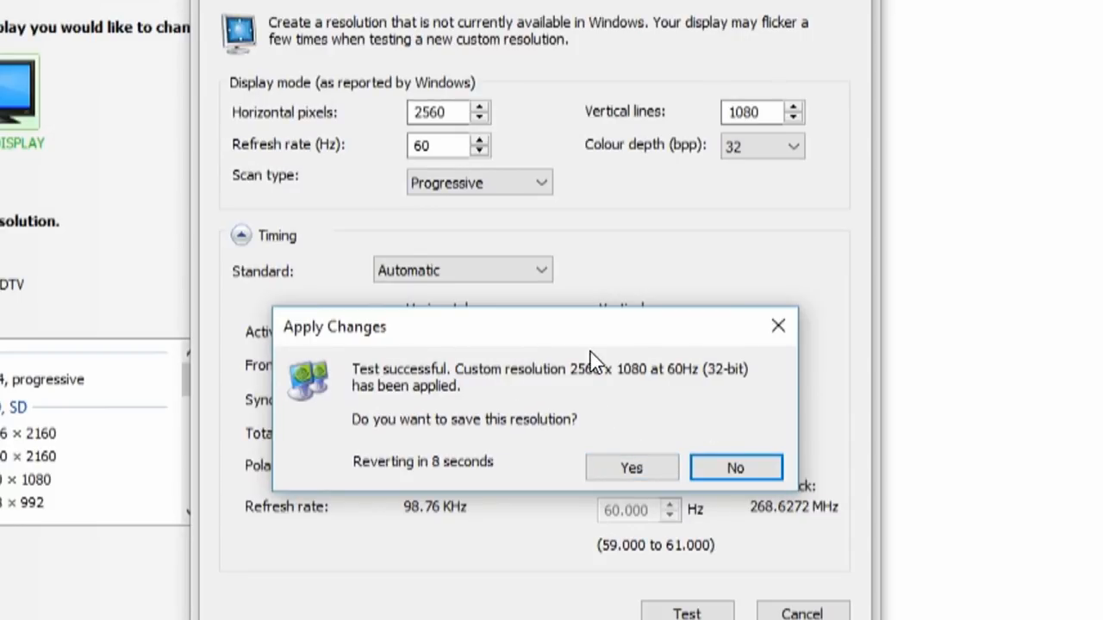
mouse_move(705, 461)
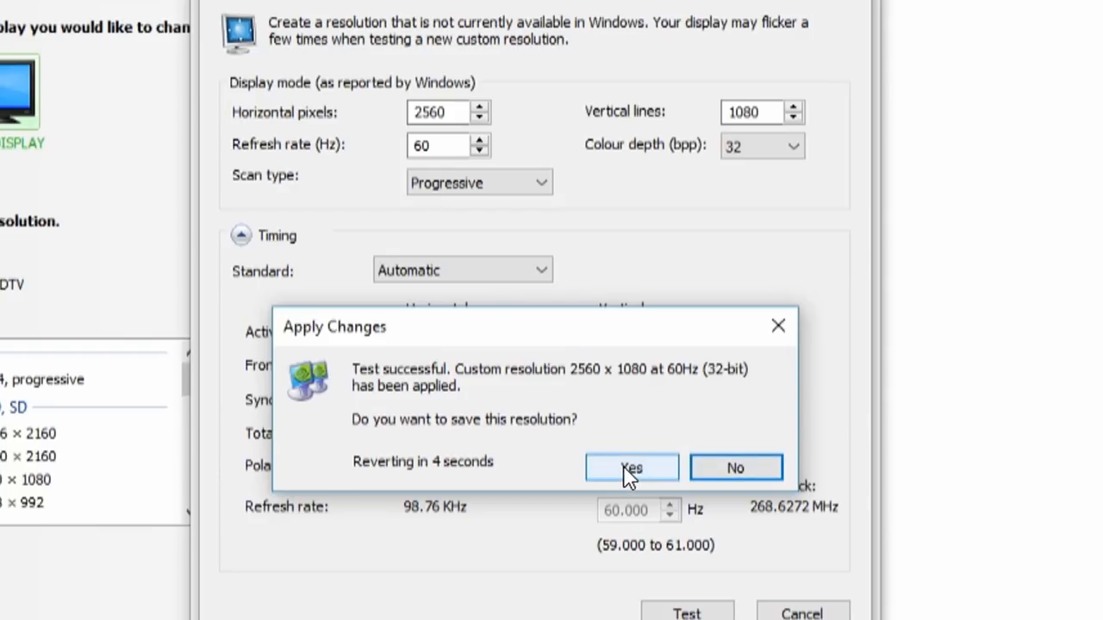
click(632, 467)
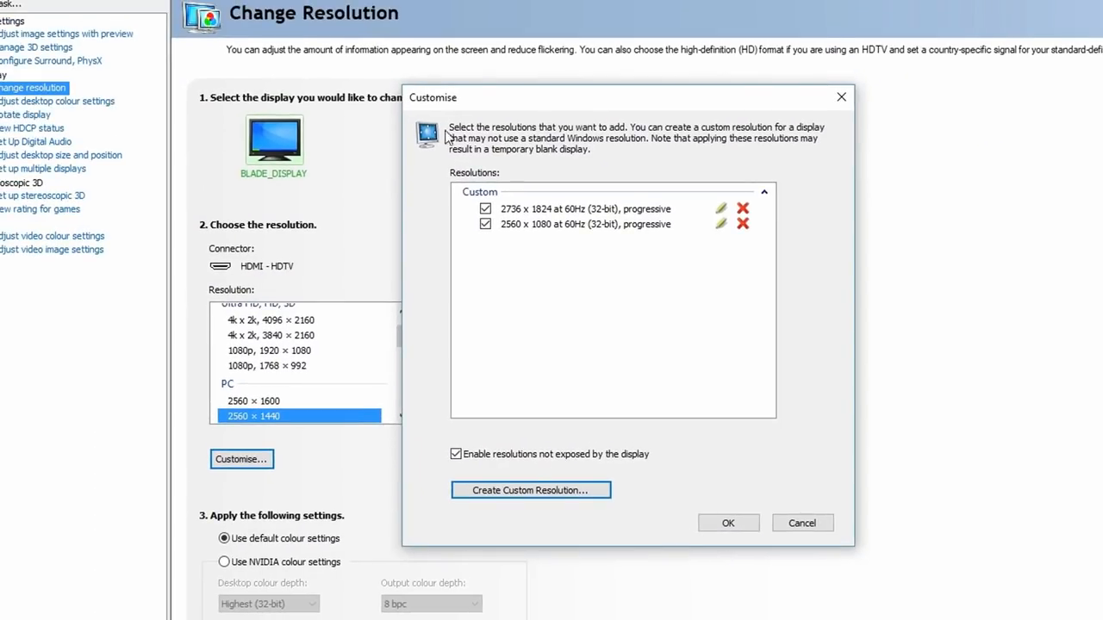
mouse_move(616, 239)
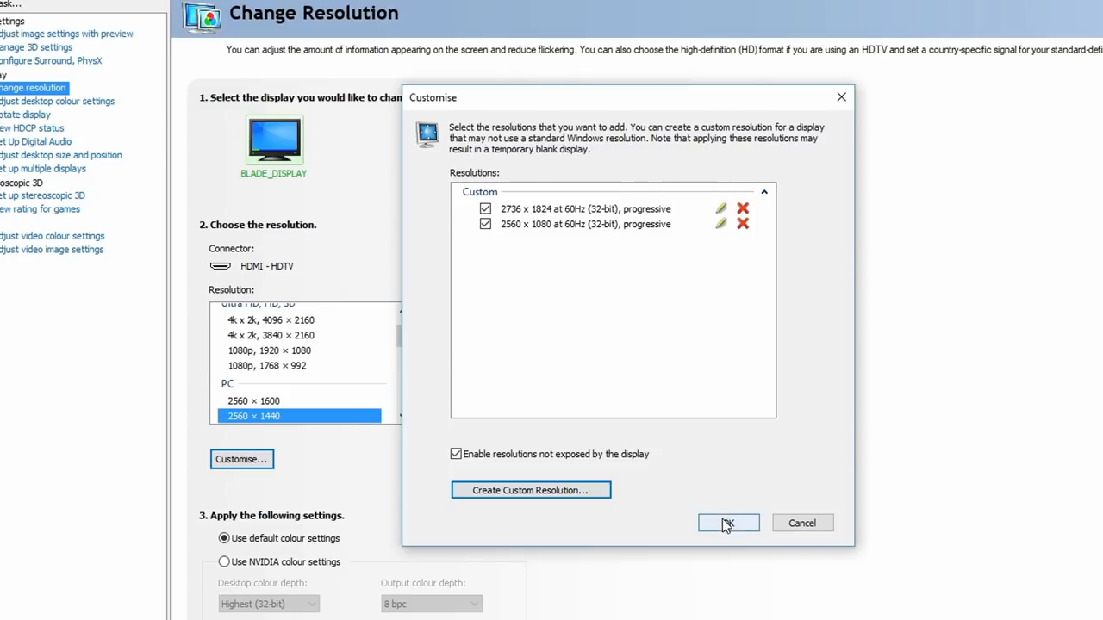
click(728, 523)
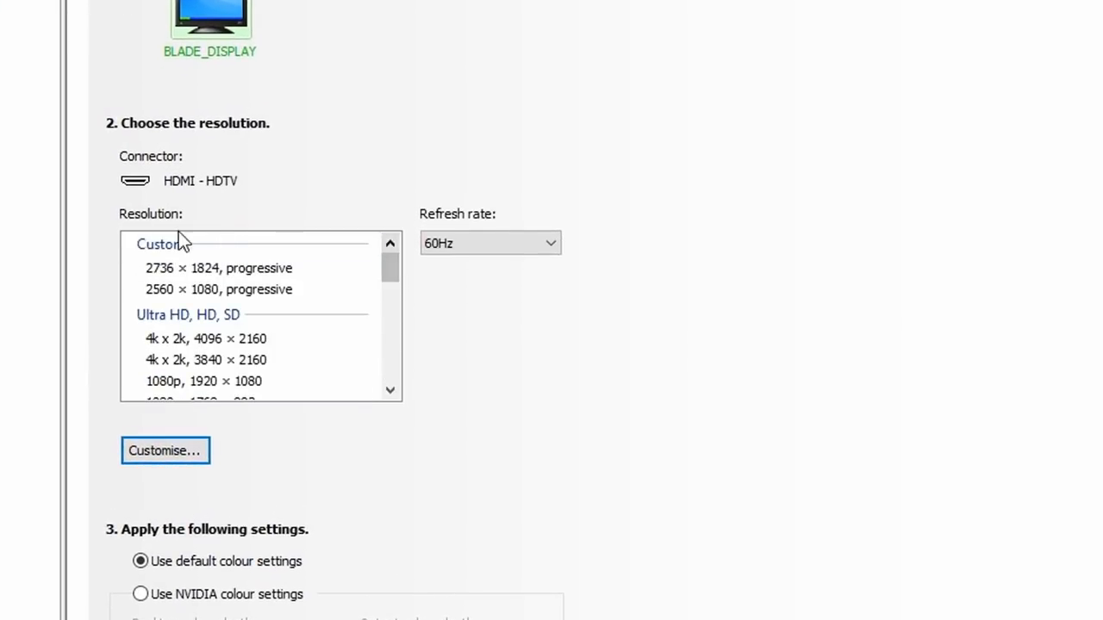
Select the custom 2560 × 1080 progressive resolution for the display in NVIDIA Control Panel.
click(218, 289)
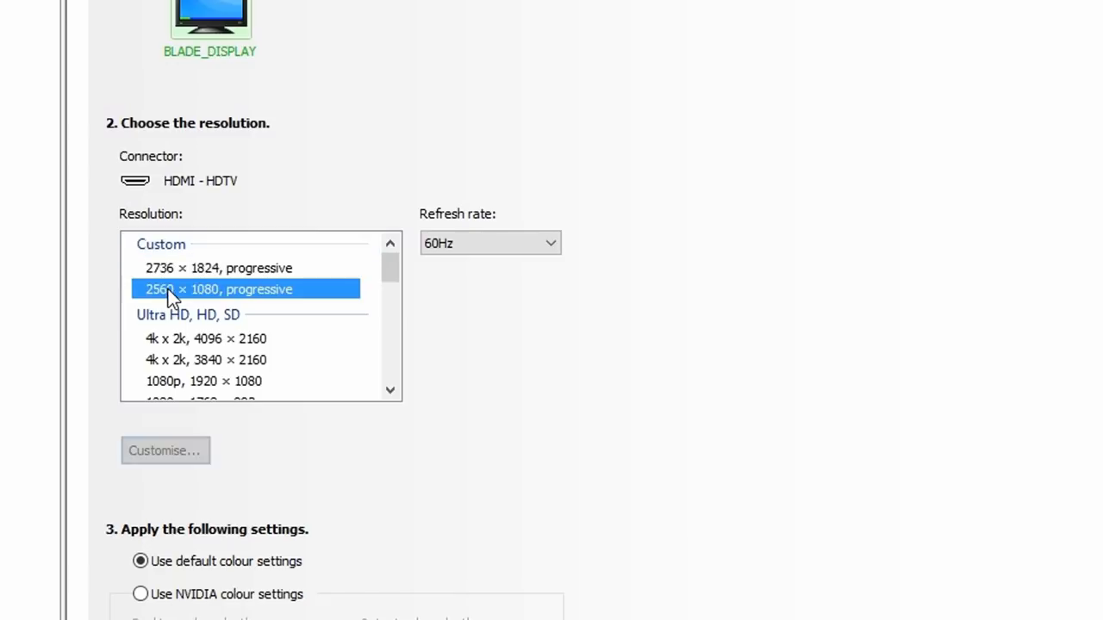